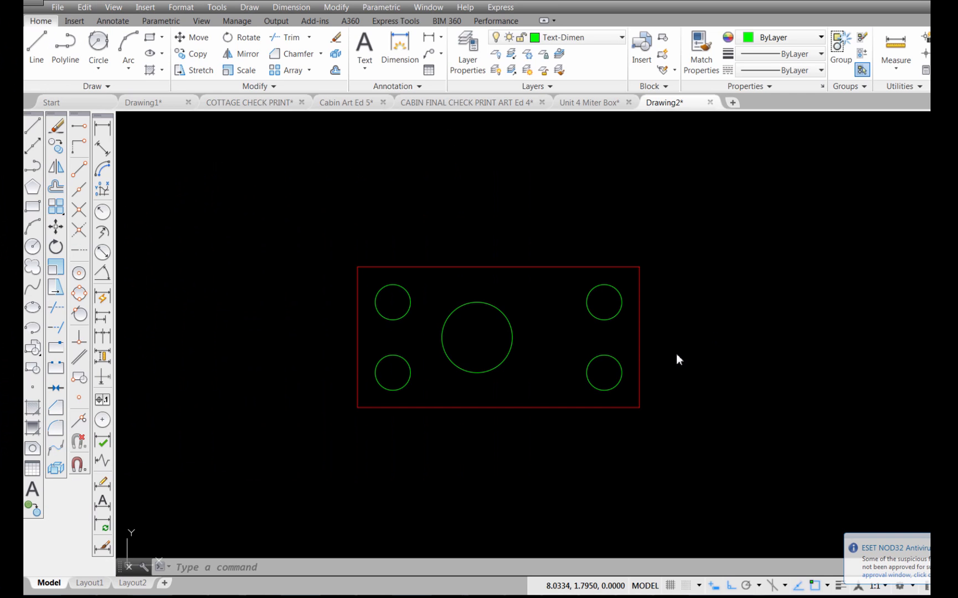
mouse_move(551, 350)
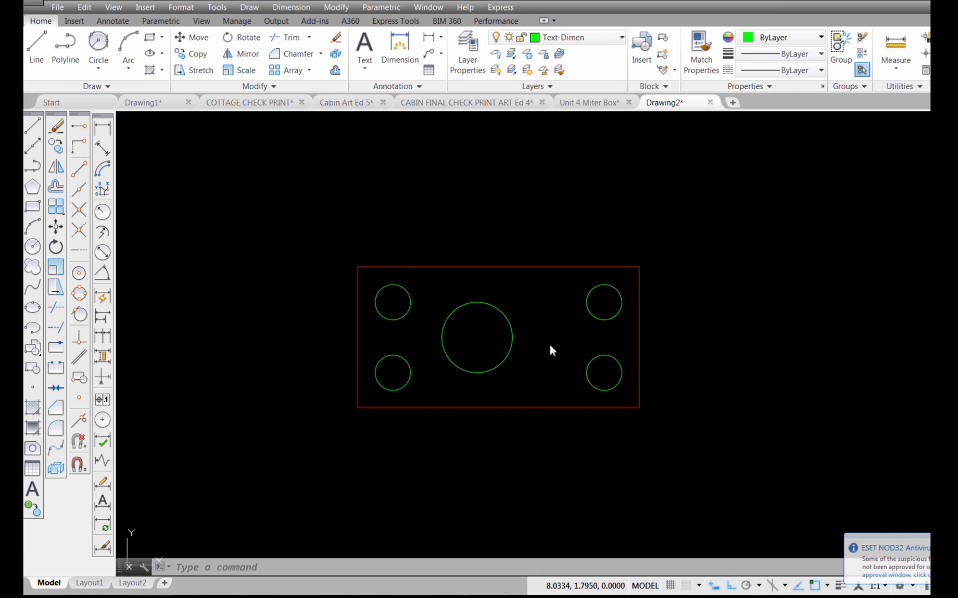
mouse_move(433, 318)
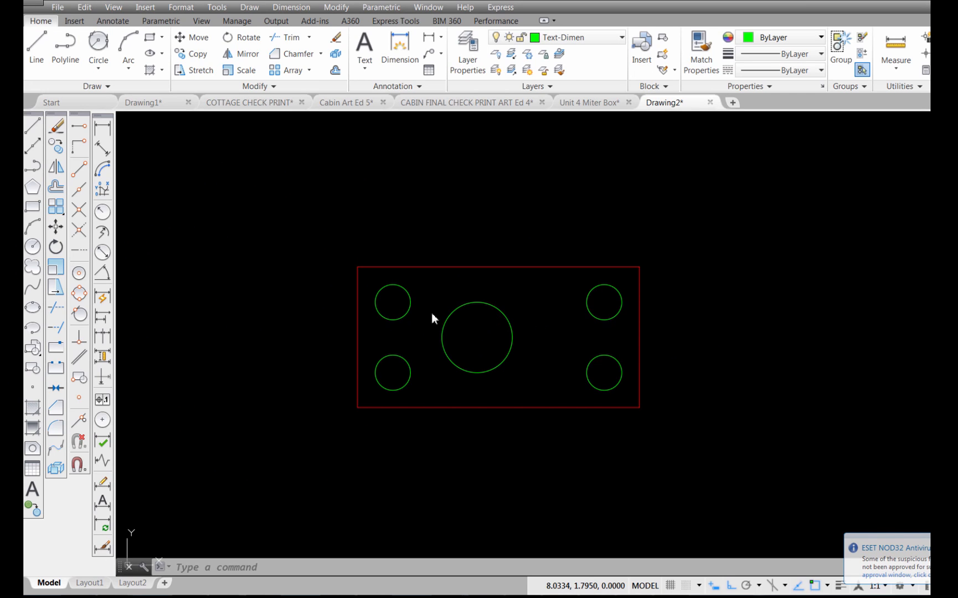
mouse_move(482, 350)
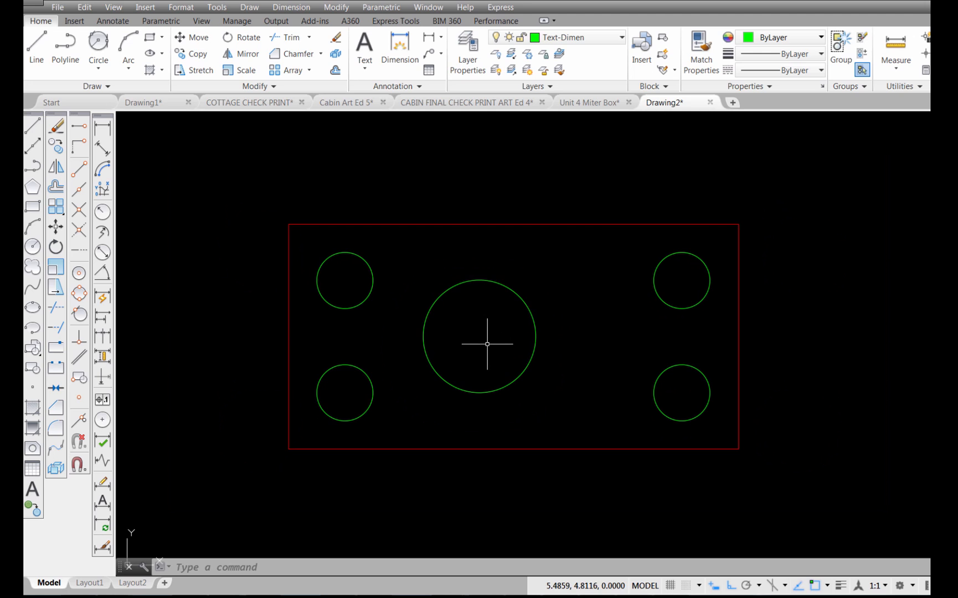
mouse_move(419, 375)
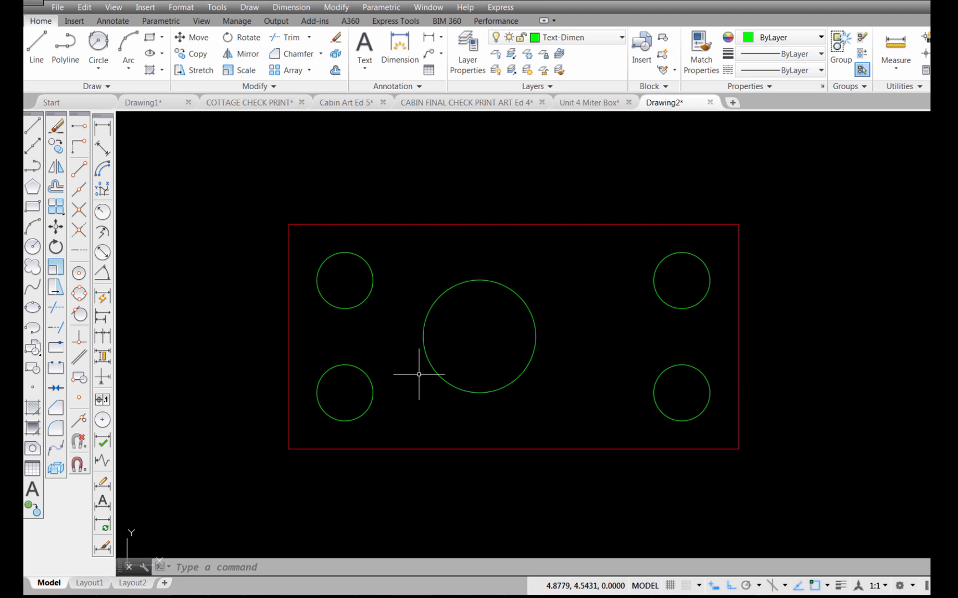
mouse_move(435, 368)
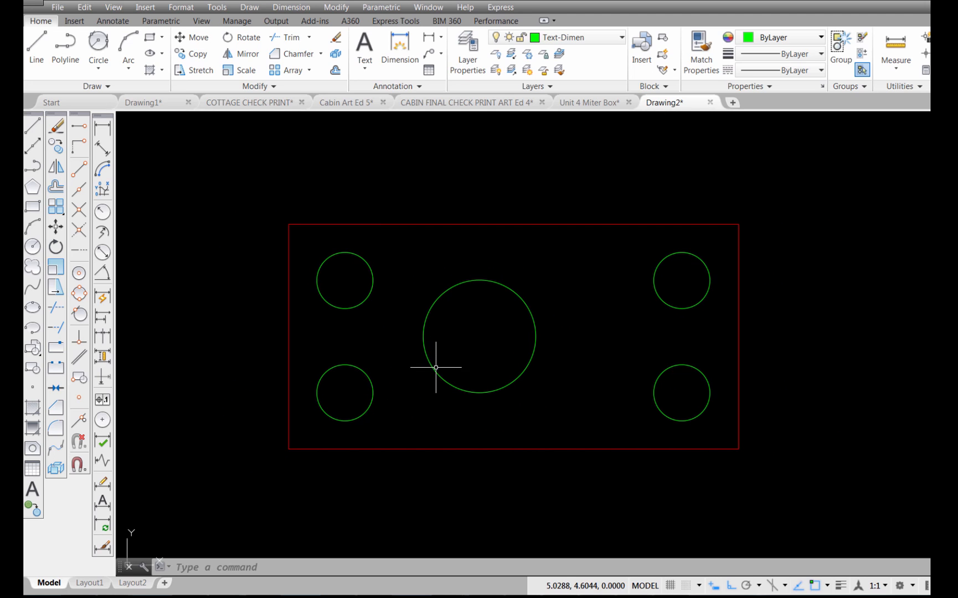
mouse_move(507, 339)
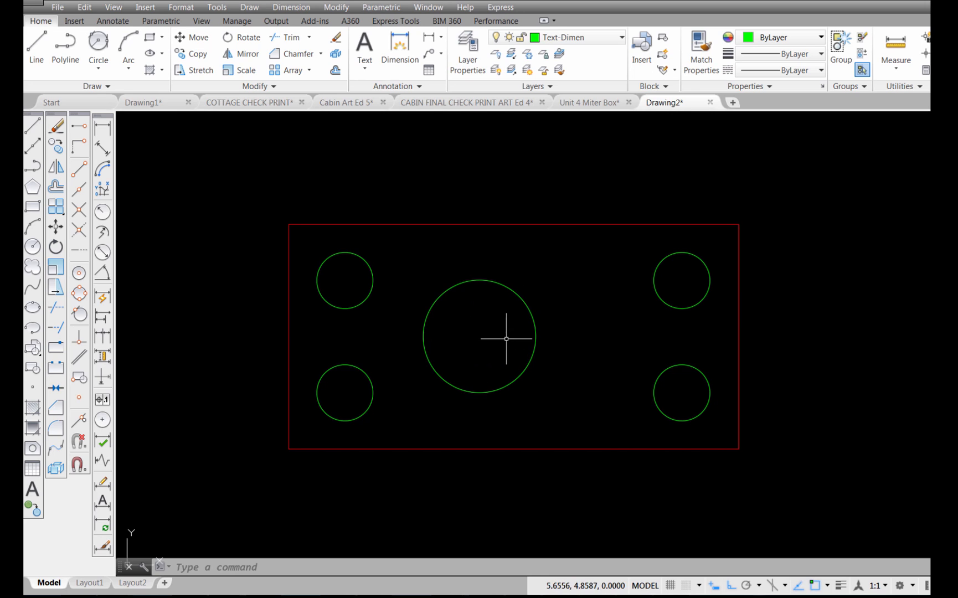
mouse_move(361, 288)
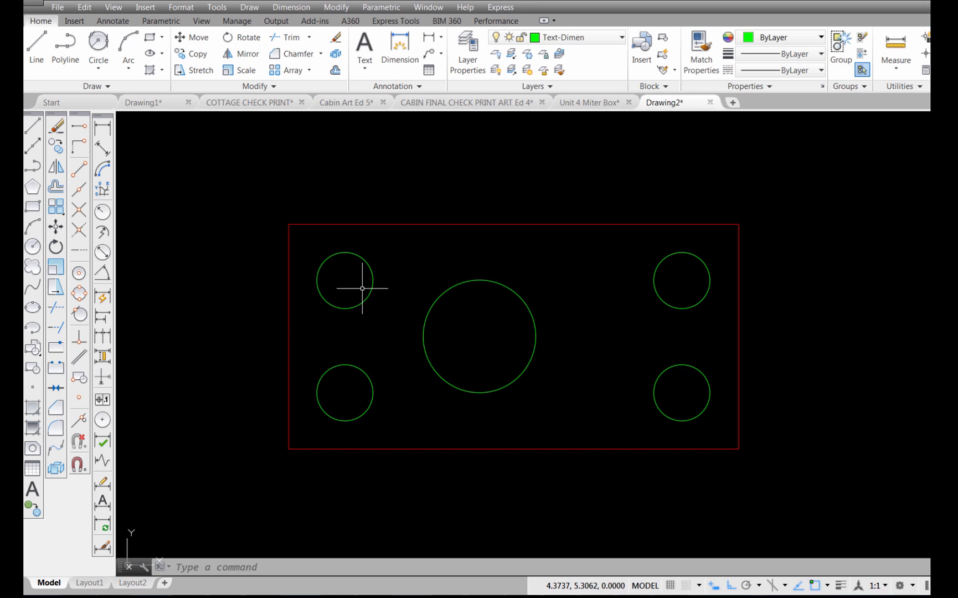
mouse_move(119, 142)
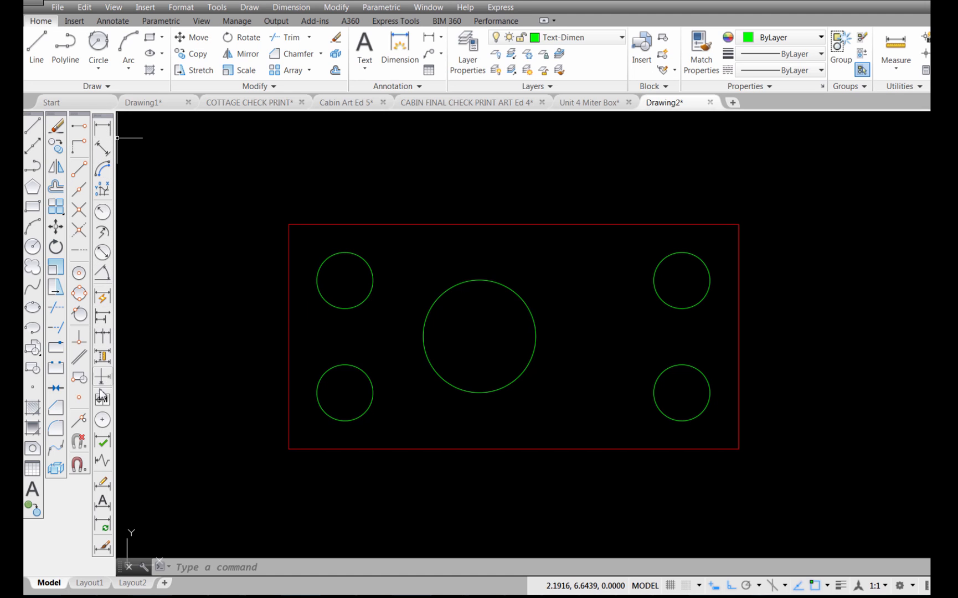
mouse_move(102, 420)
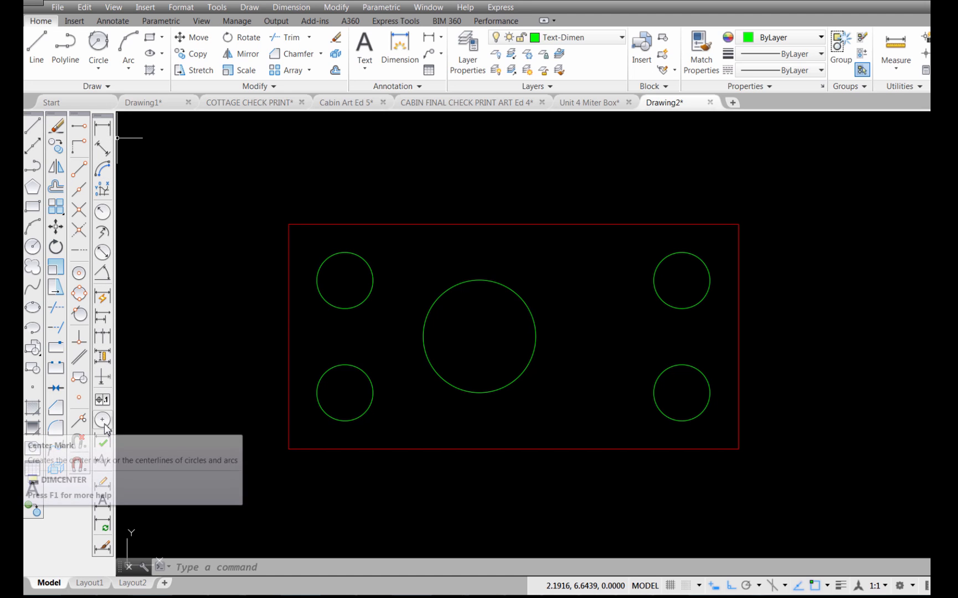
mouse_move(102, 418)
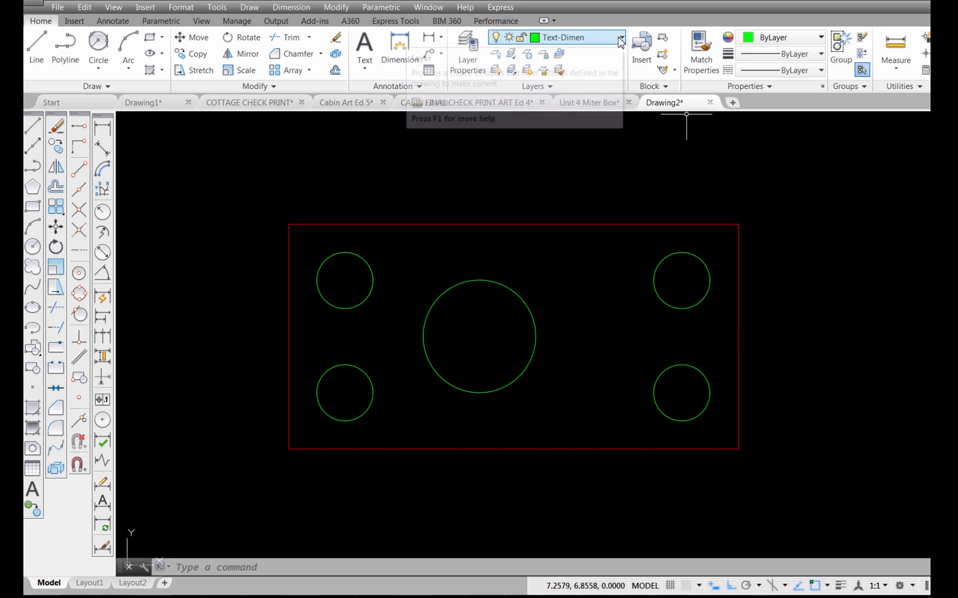
Try a center mark on the large circle, remove it, and go to the dimension style settings instead
click(619, 37)
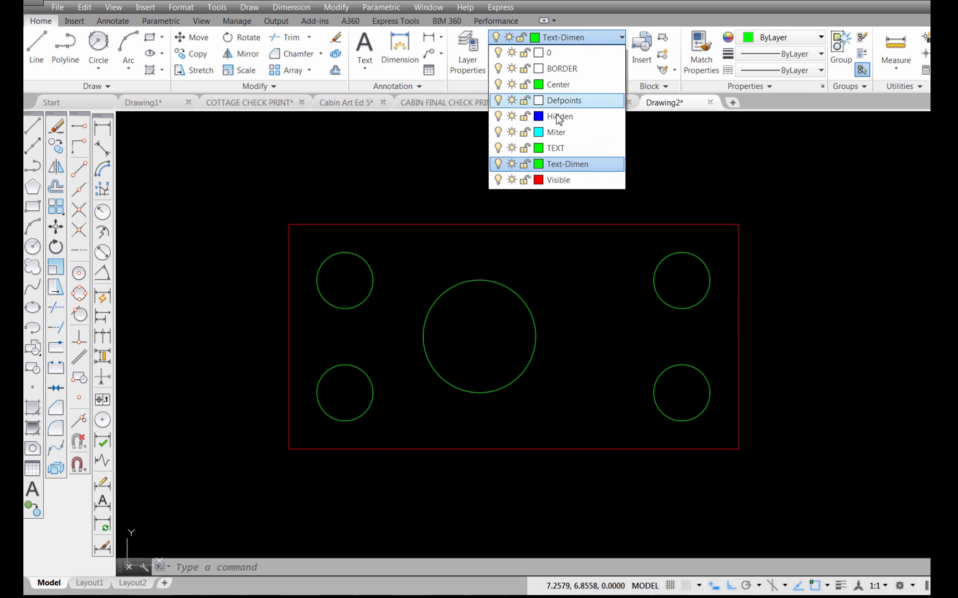
mouse_move(577, 170)
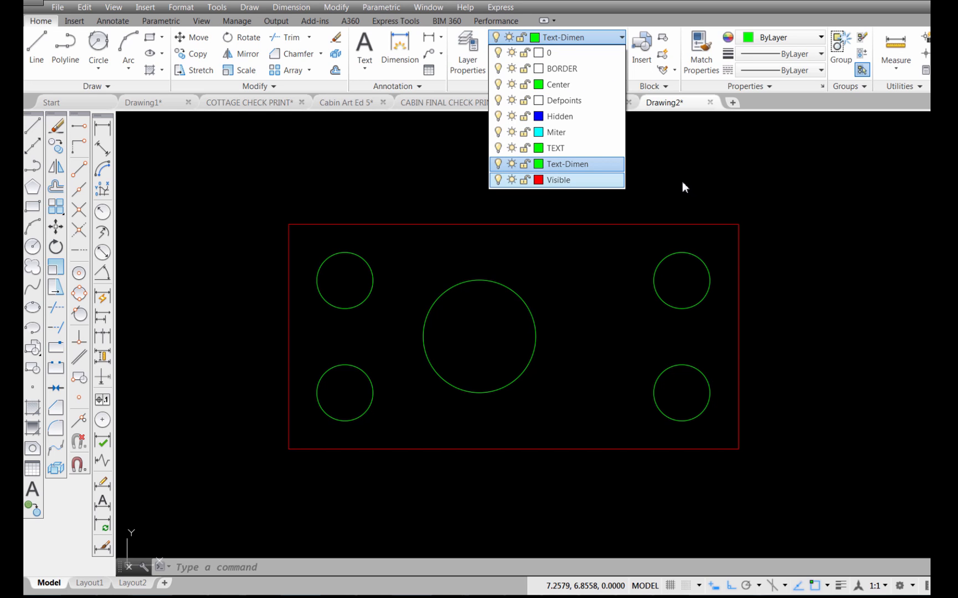
click(285, 320)
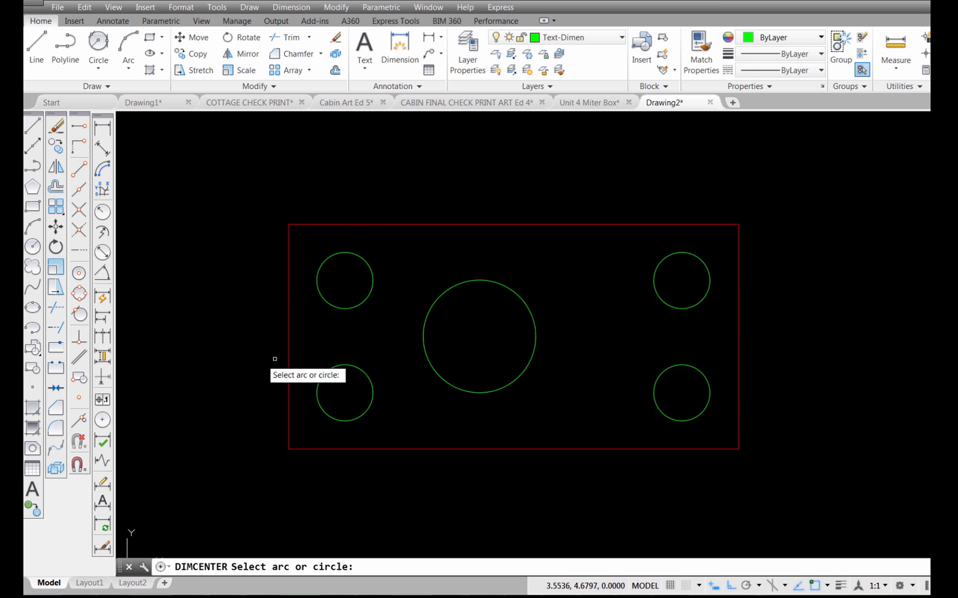
mouse_move(510, 287)
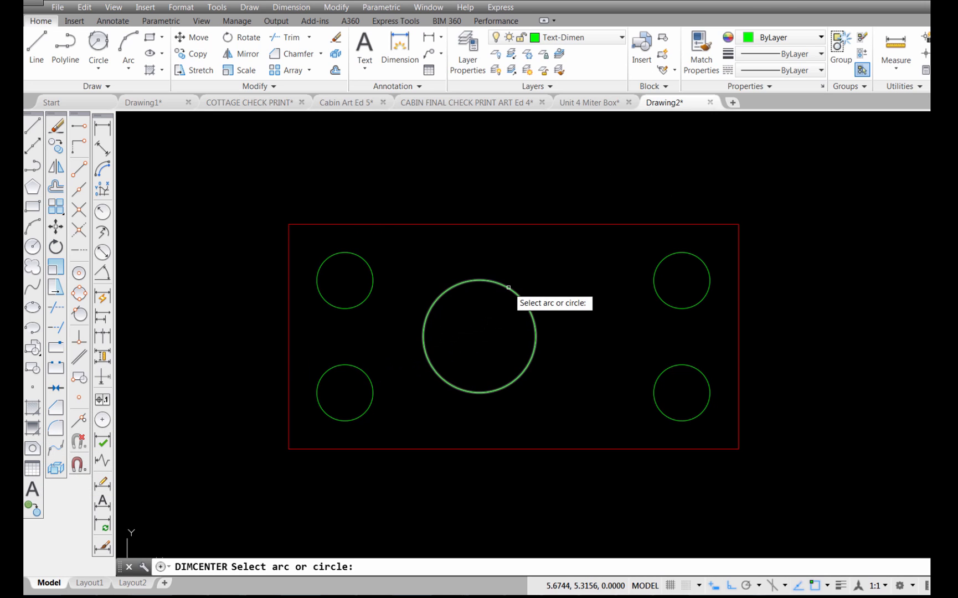
click(477, 335)
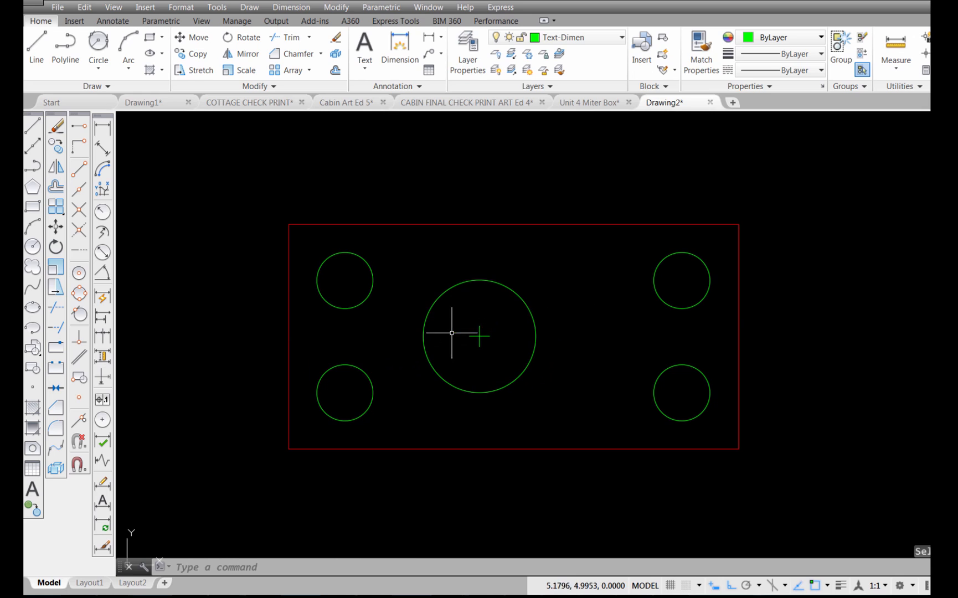
mouse_move(537, 306)
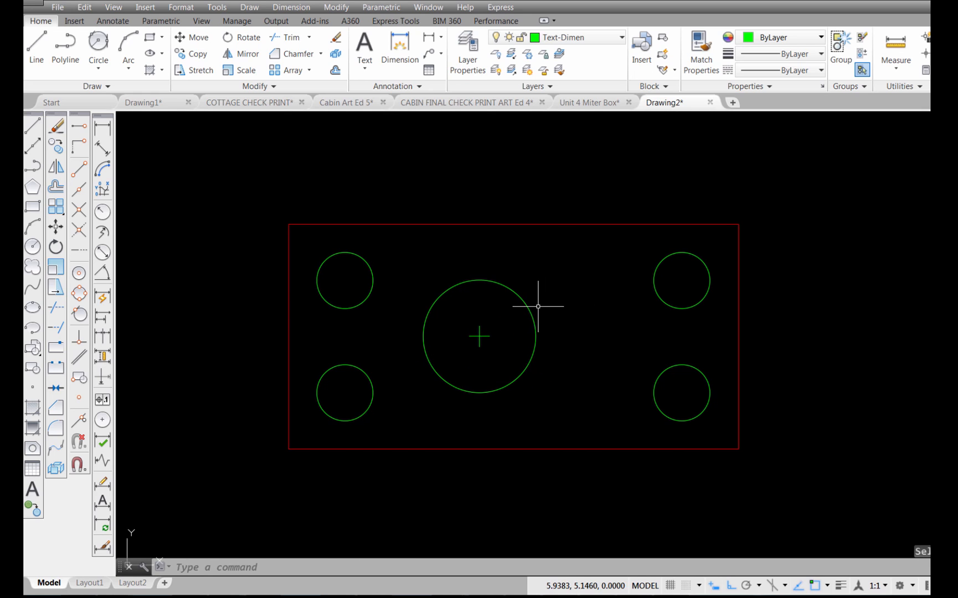
mouse_move(520, 338)
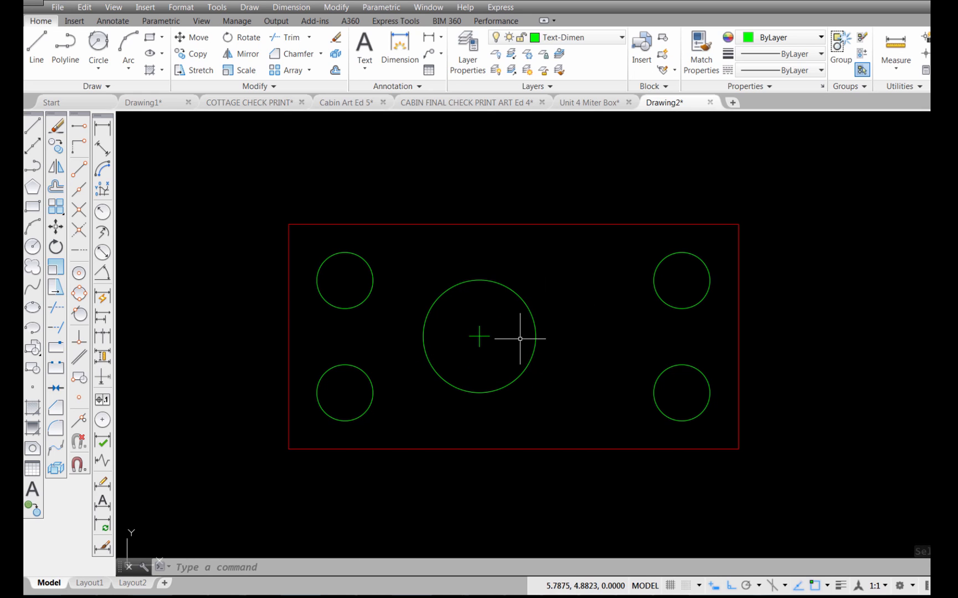
mouse_move(498, 322)
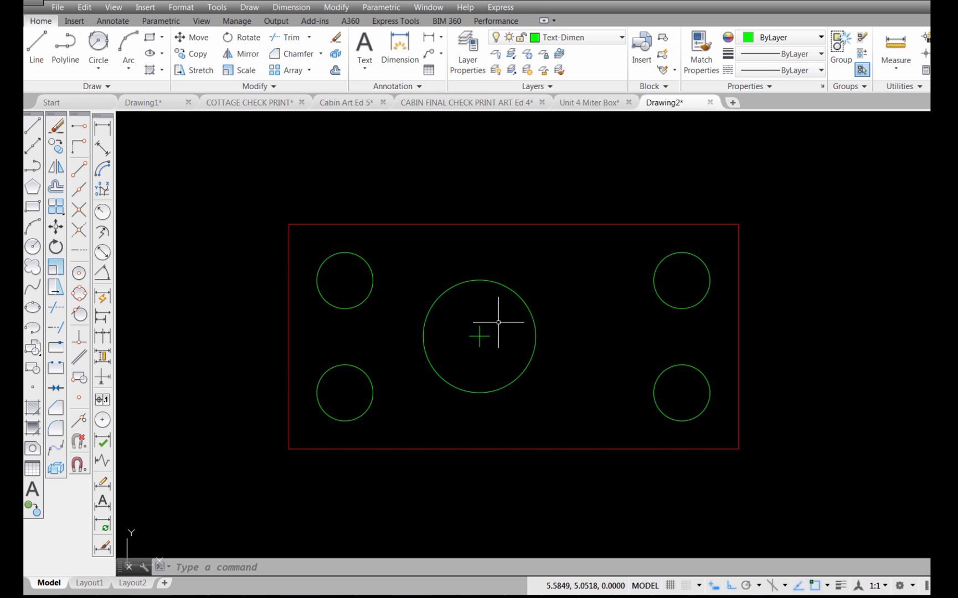
mouse_move(452, 336)
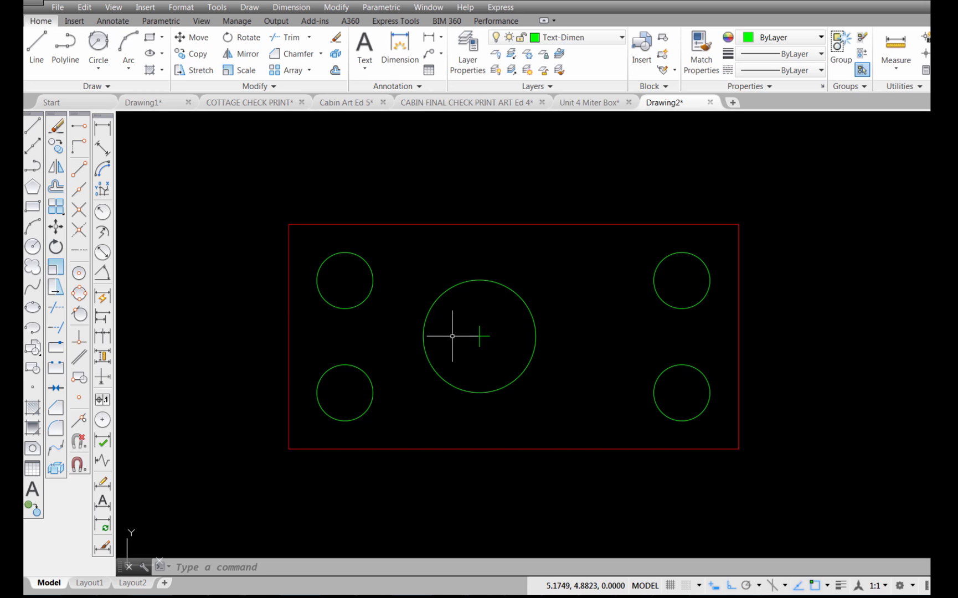
mouse_move(451, 324)
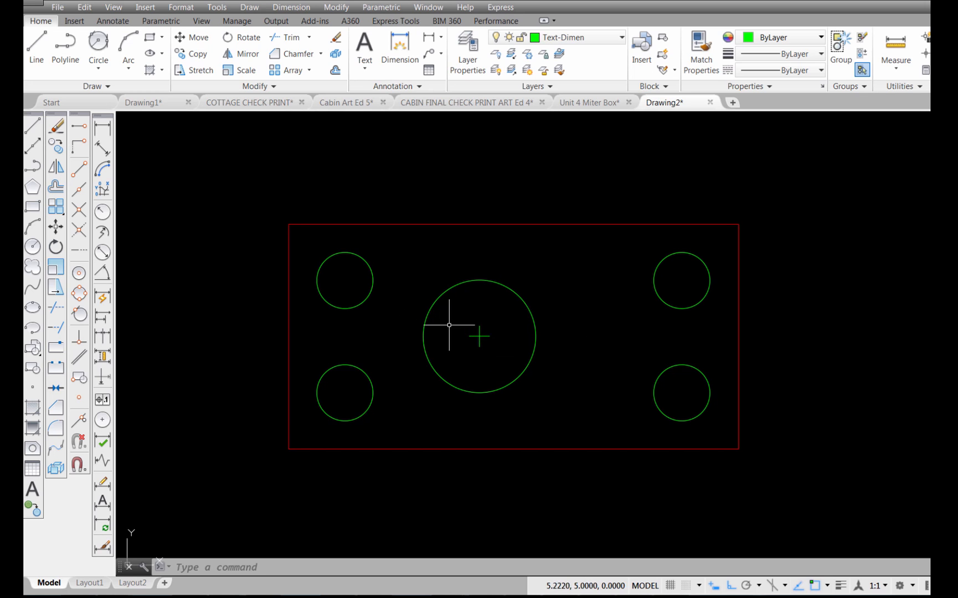
click(449, 326)
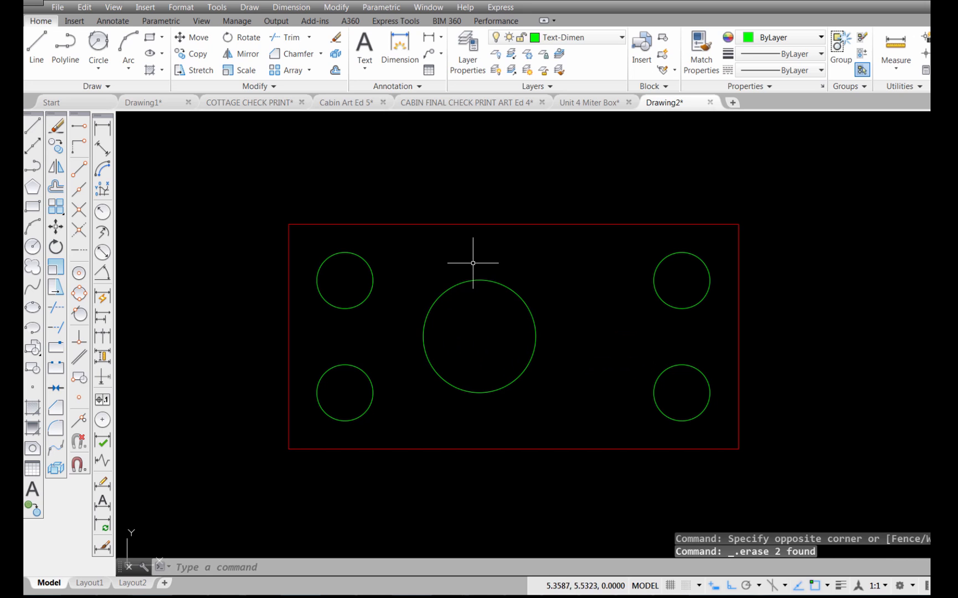
mouse_move(121, 346)
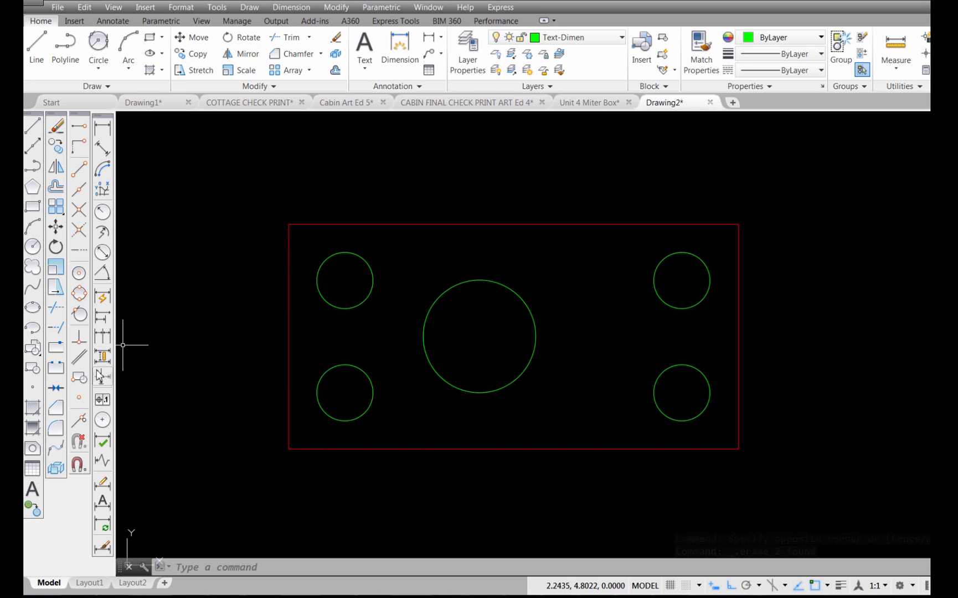
mouse_move(105, 552)
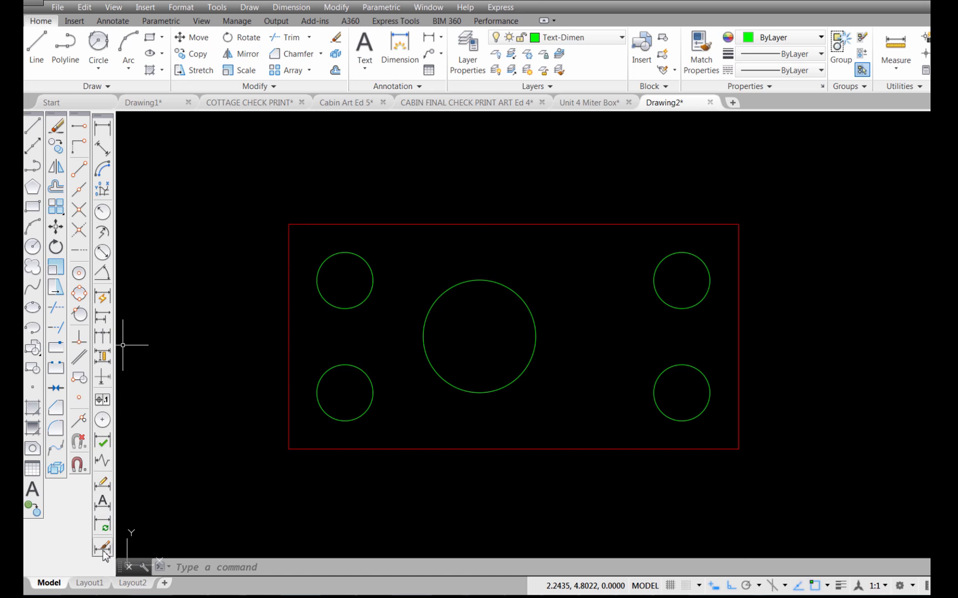
mouse_move(103, 549)
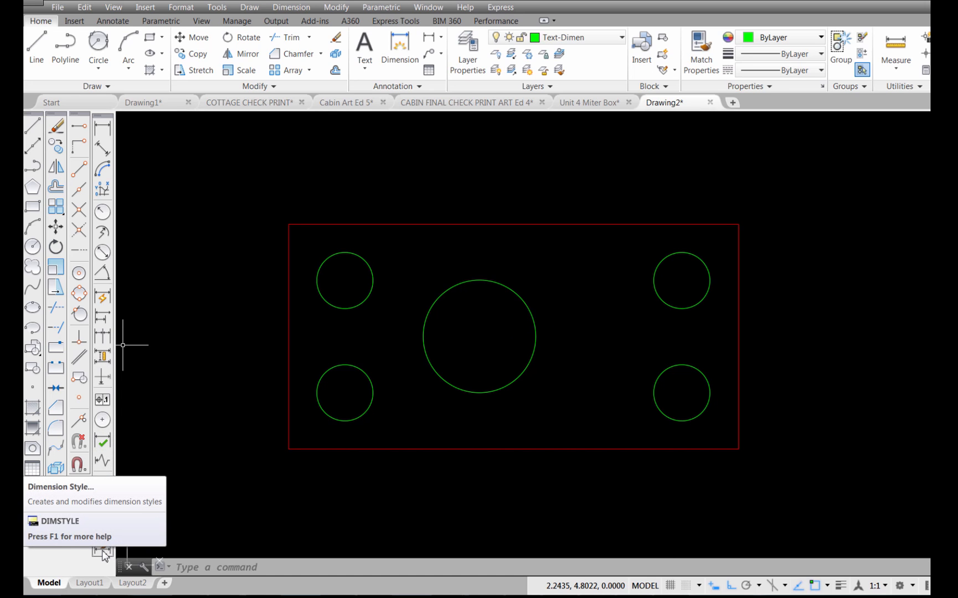
mouse_move(103, 553)
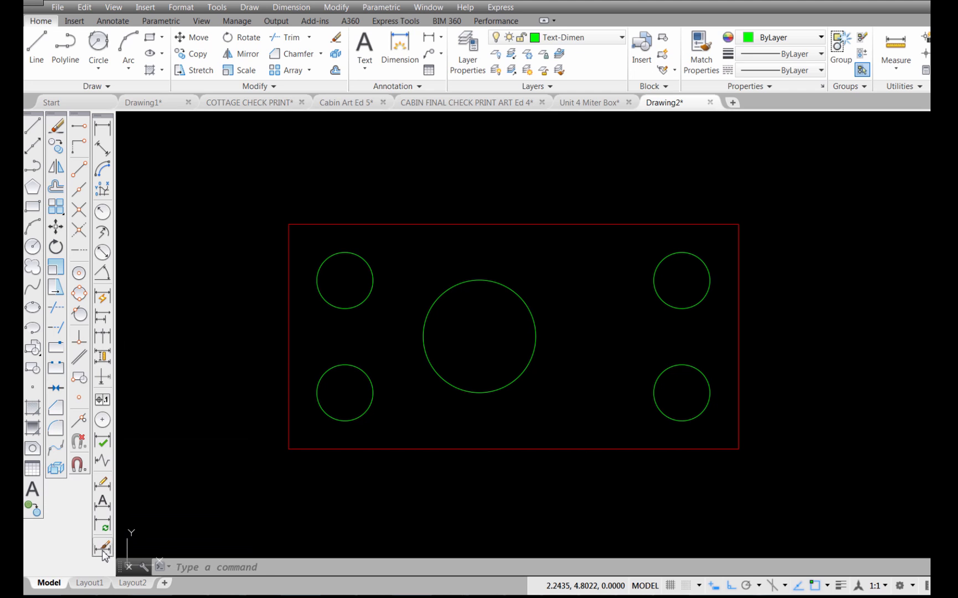
click(102, 548)
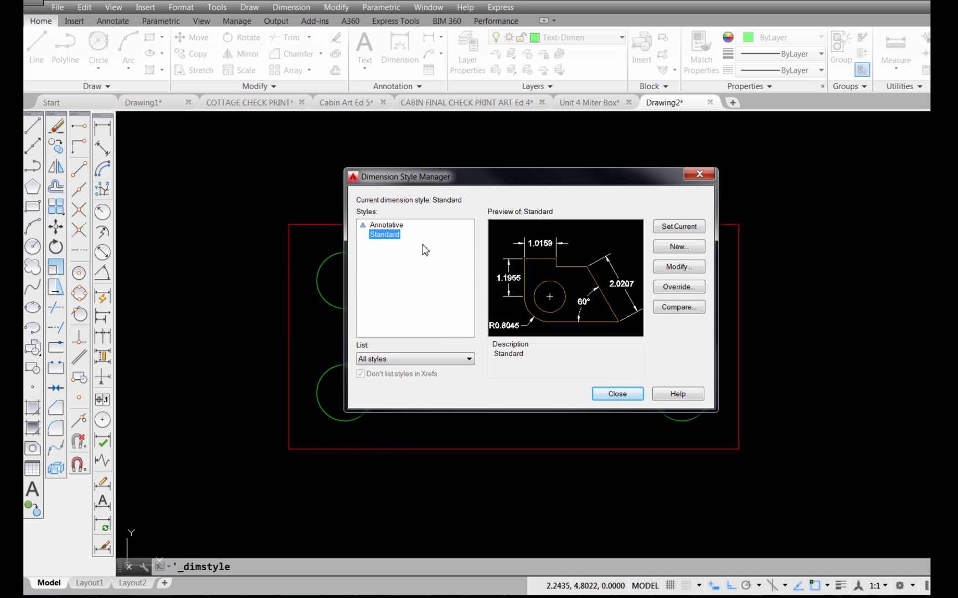
mouse_move(519, 370)
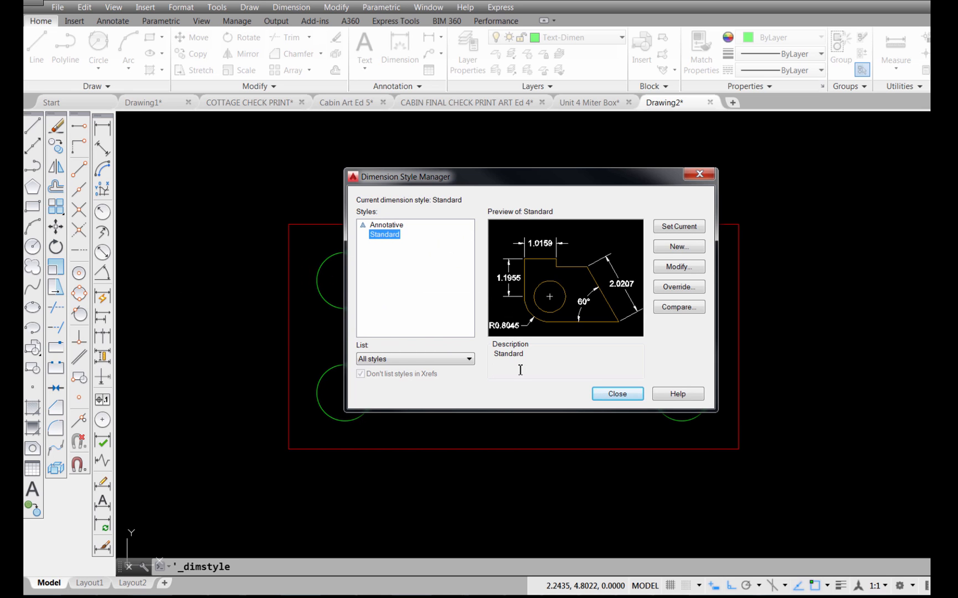
mouse_move(369, 234)
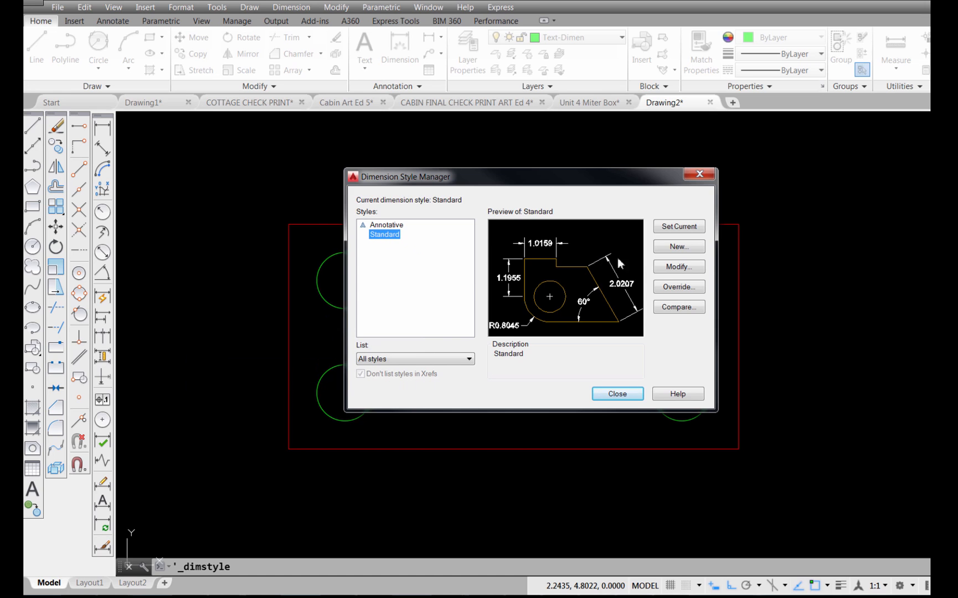
mouse_move(678, 267)
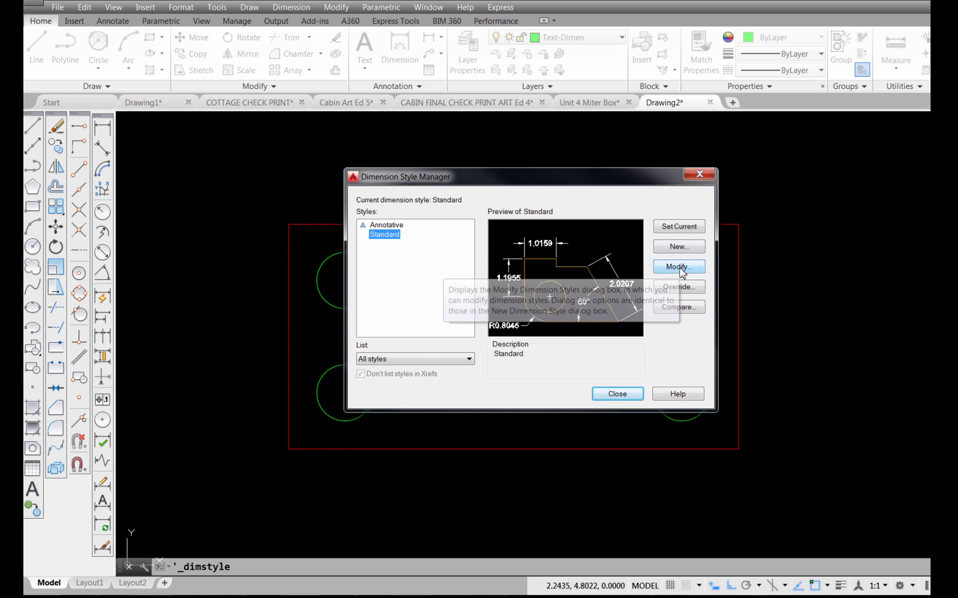
mouse_move(733, 291)
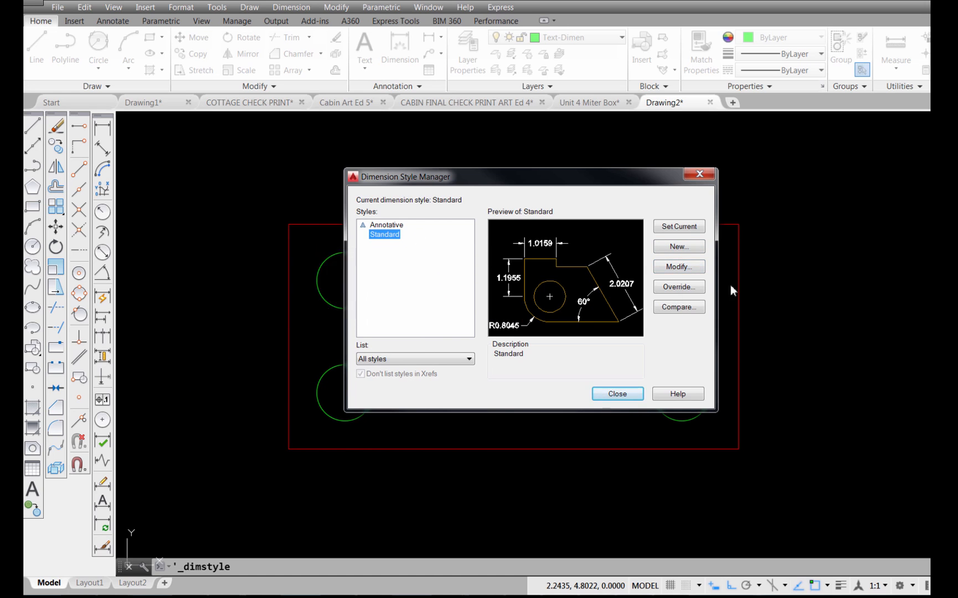
Modify the Standard style so its center marks are drawn as full Lines and confirm
click(678, 267)
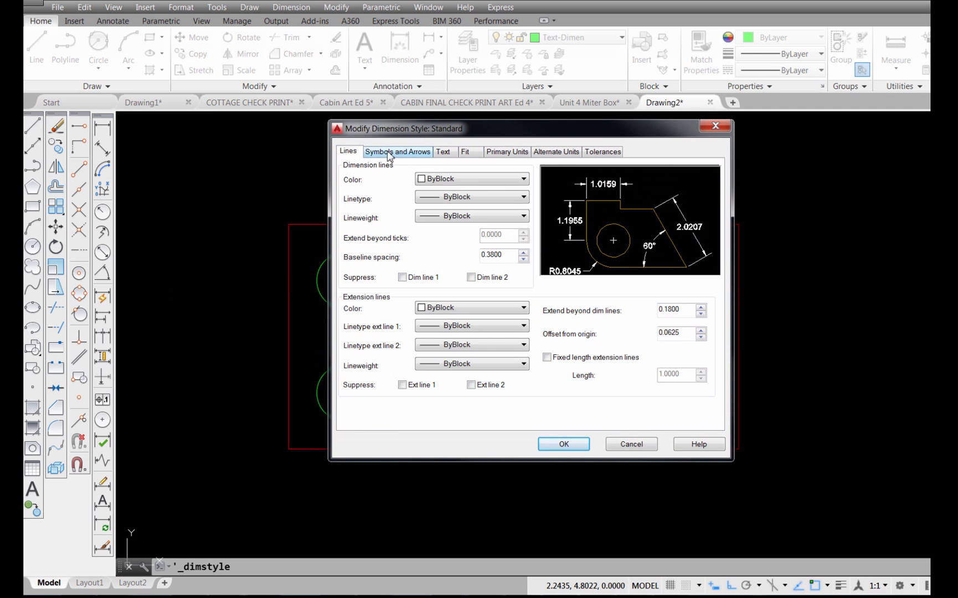
click(465, 152)
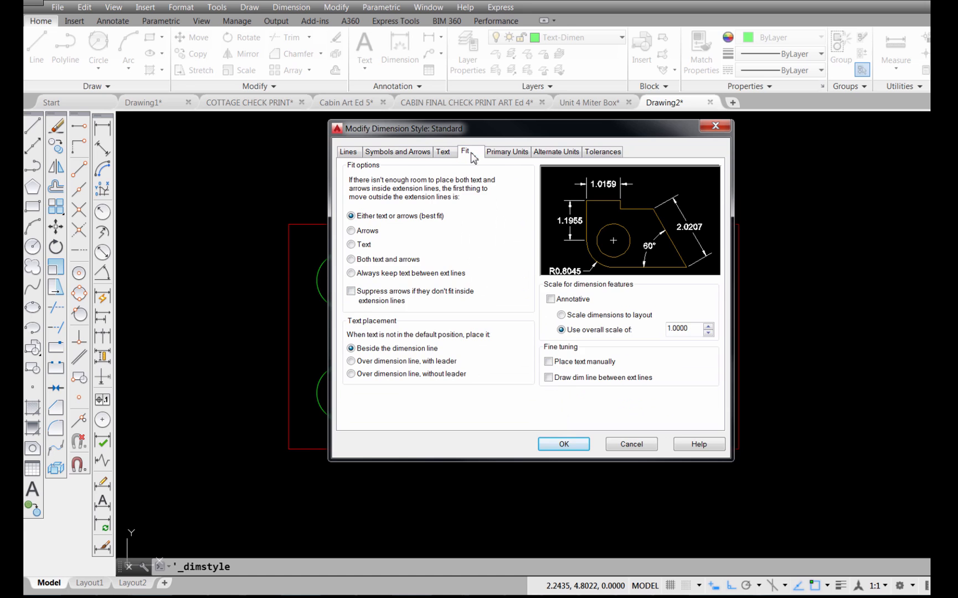
mouse_move(398, 152)
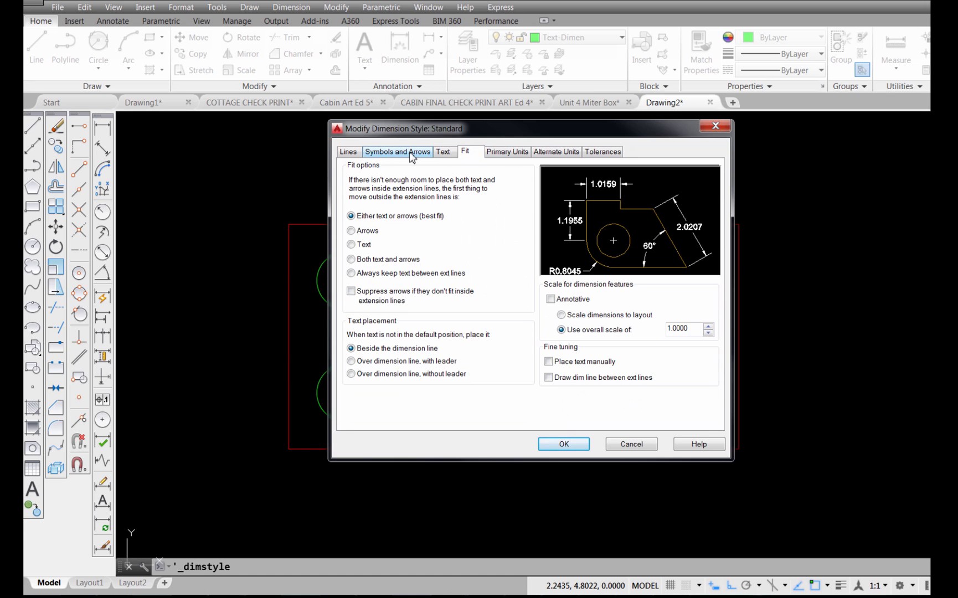
click(397, 152)
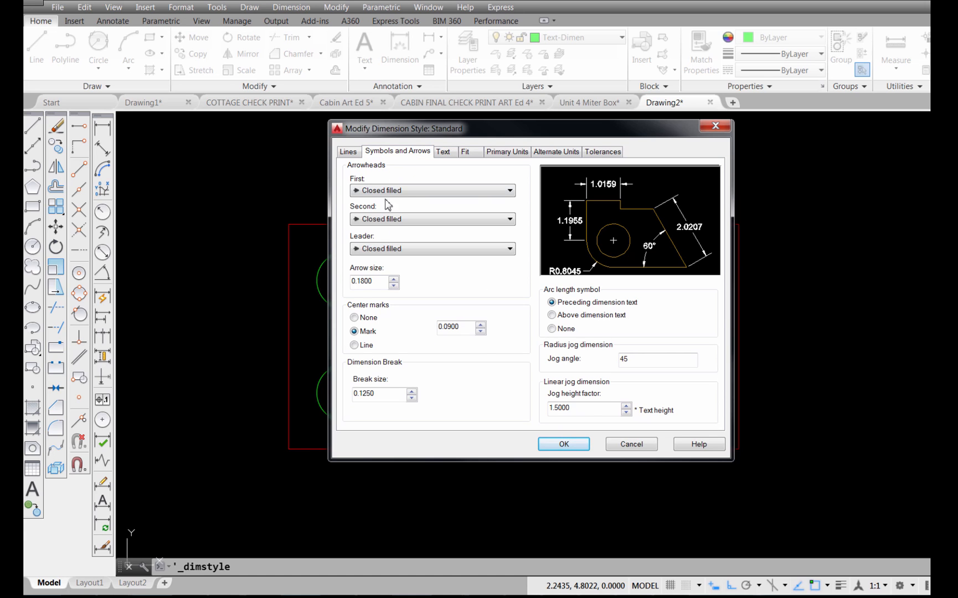
mouse_move(616, 253)
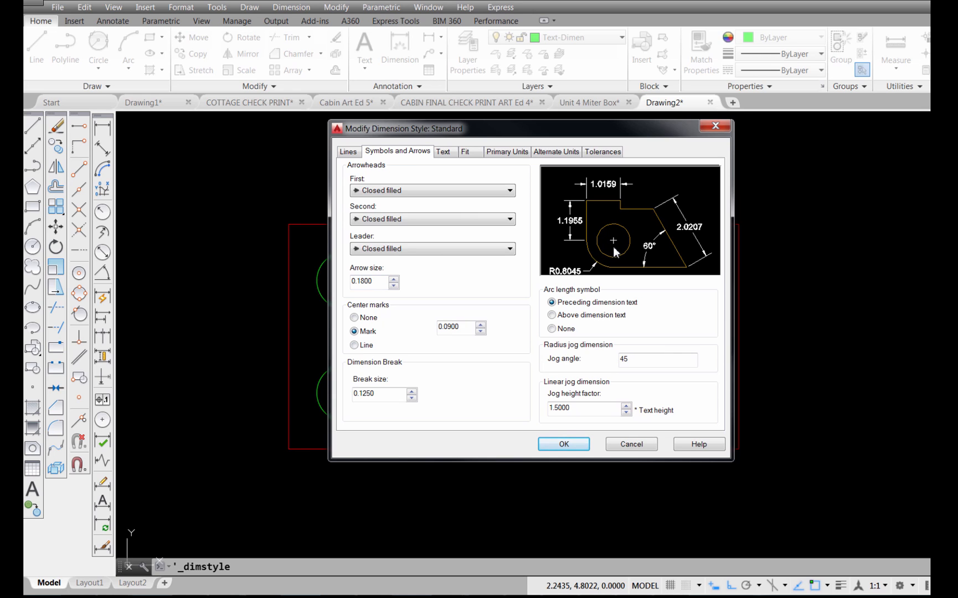
mouse_move(391, 311)
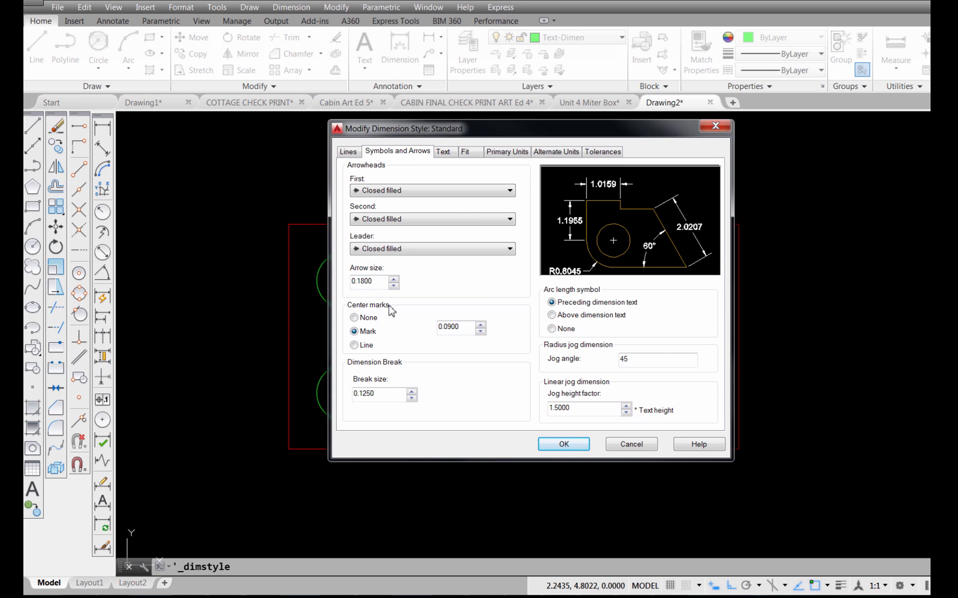
mouse_move(415, 367)
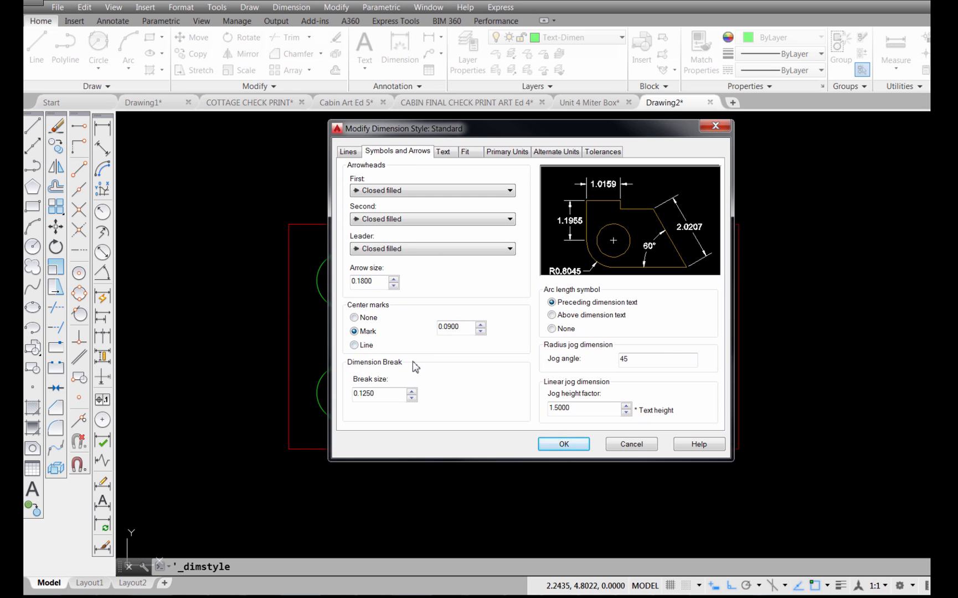
mouse_move(358, 358)
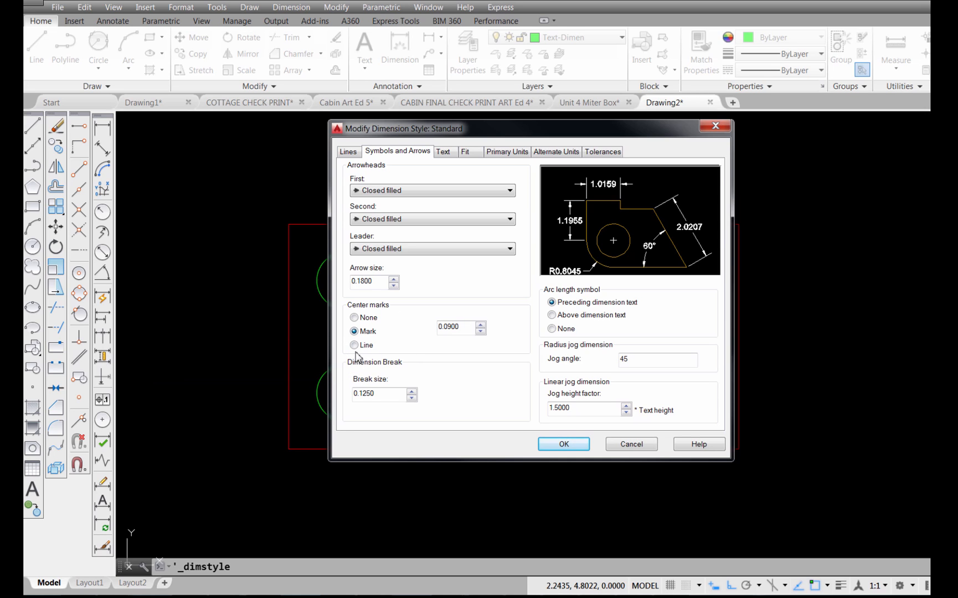
click(354, 344)
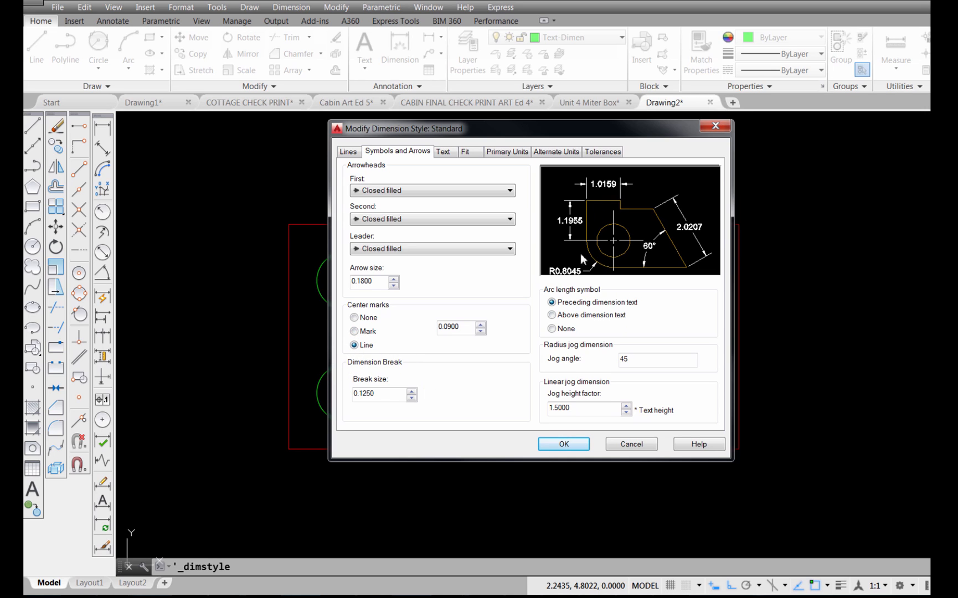
mouse_move(564, 445)
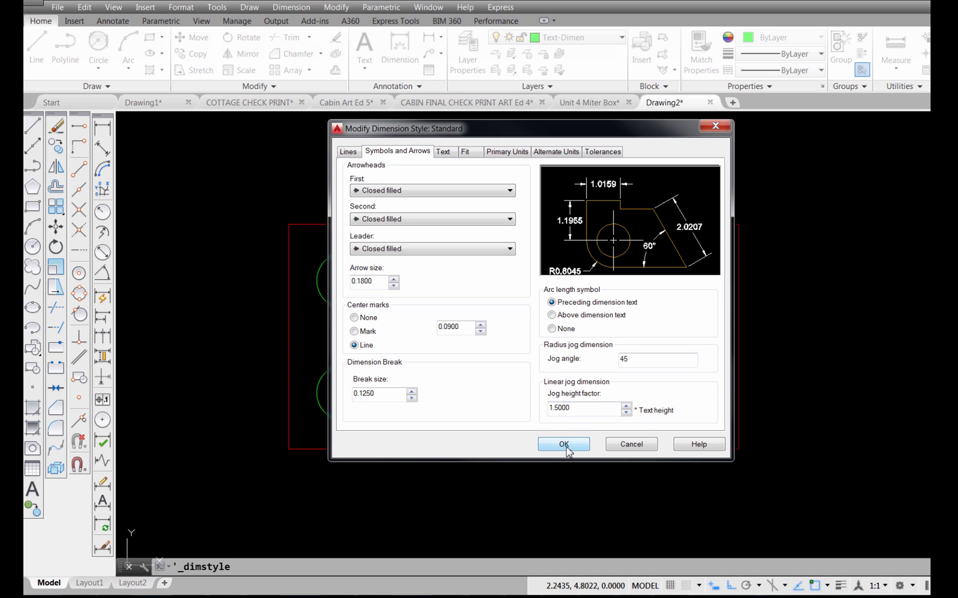
click(563, 444)
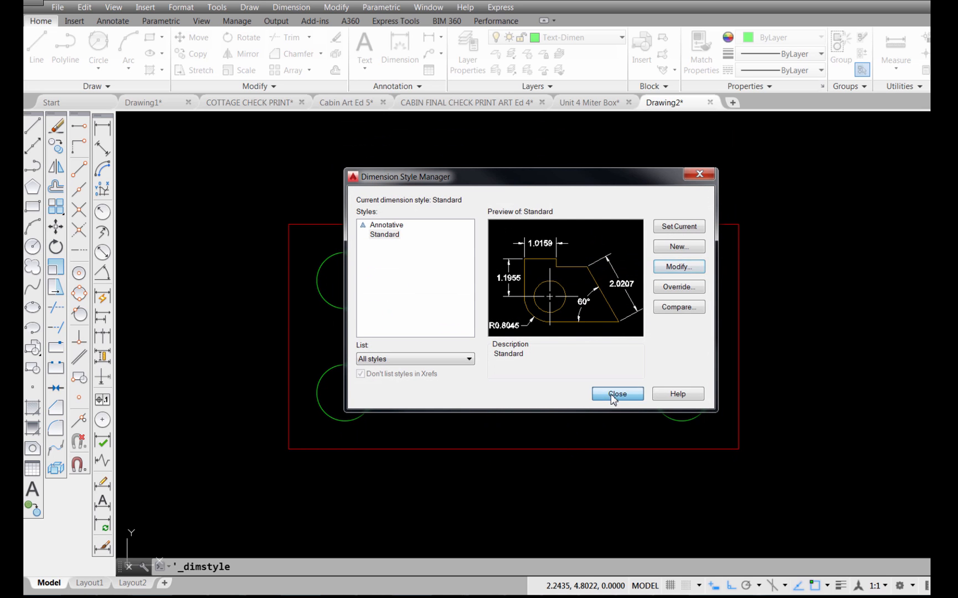
Place line-style center marks on the large middle circle and the small corner circles
click(617, 393)
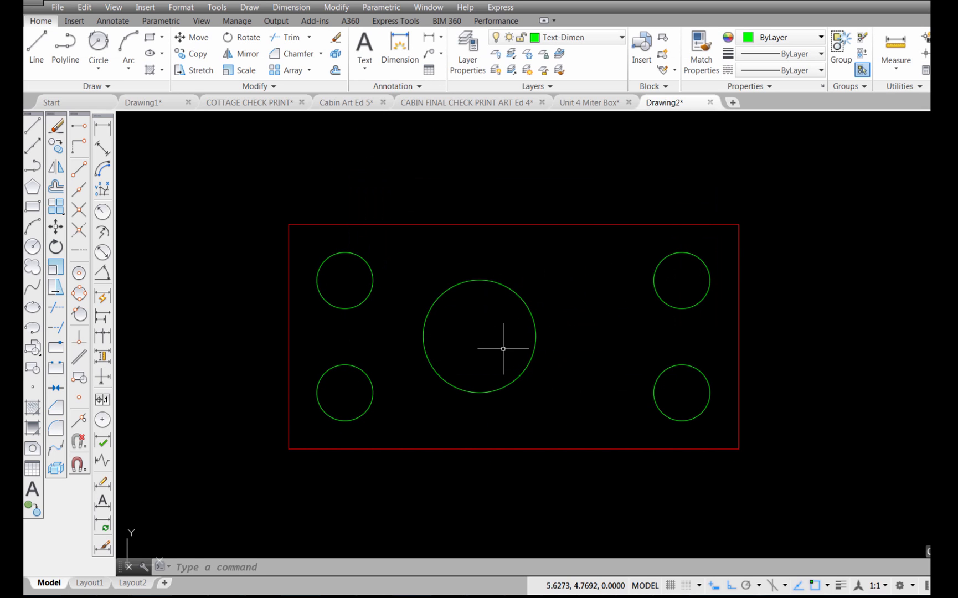
mouse_move(331, 345)
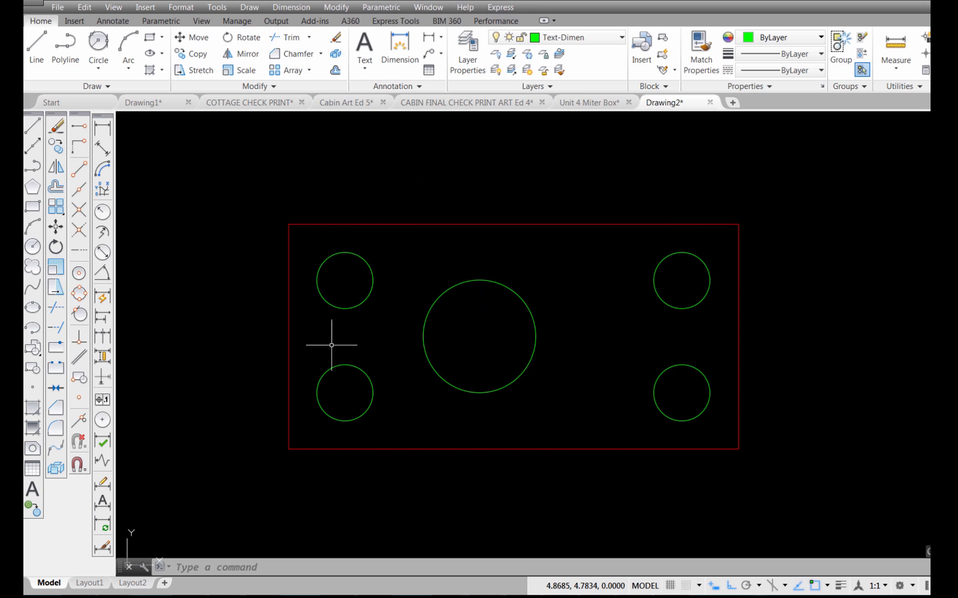
mouse_move(103, 420)
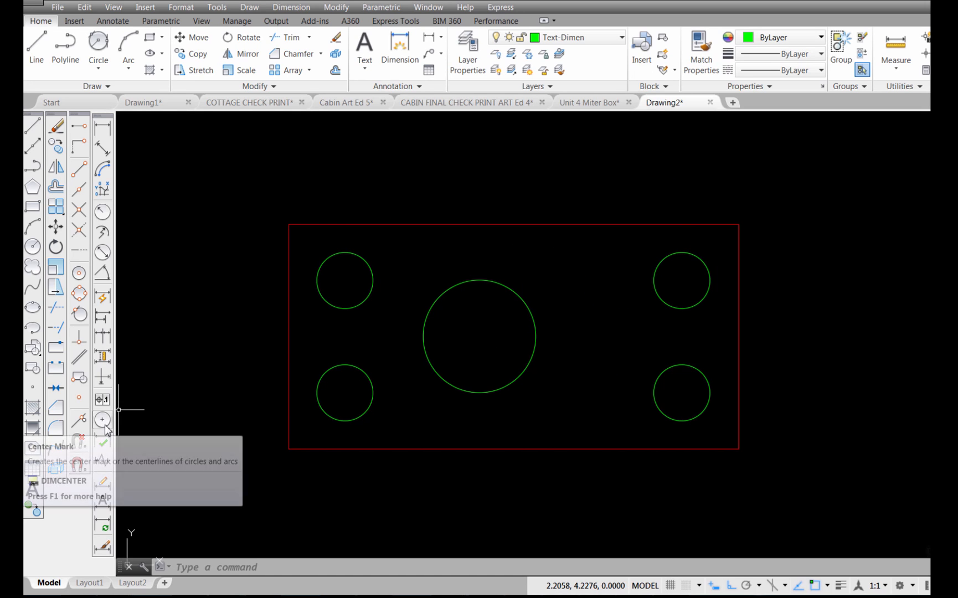
click(102, 420)
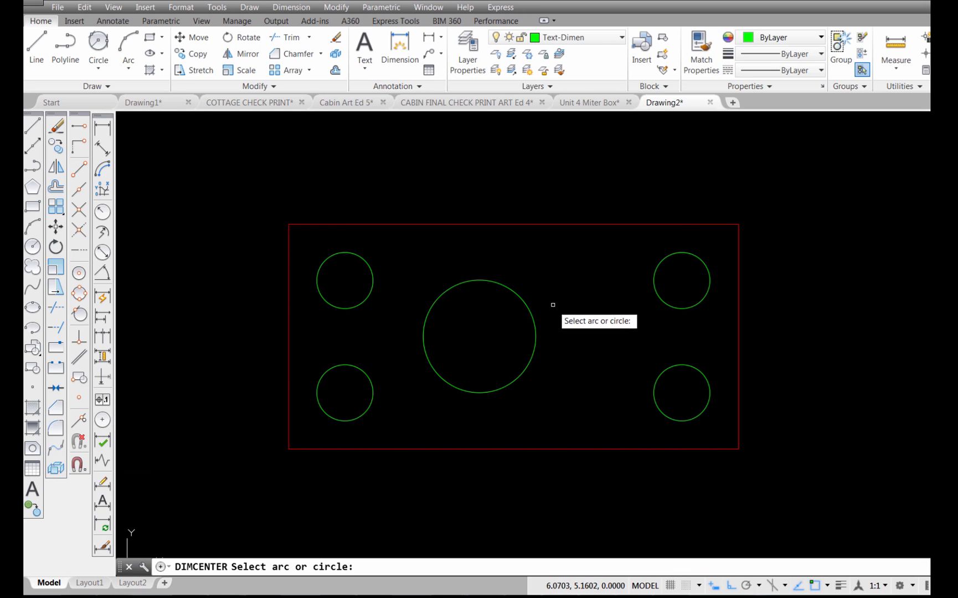
click(479, 336)
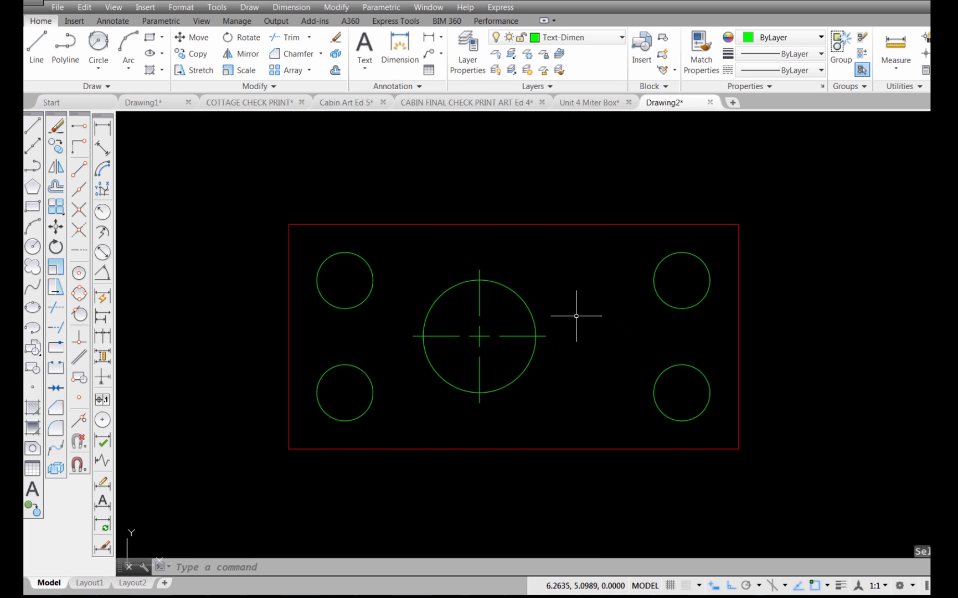
mouse_move(592, 371)
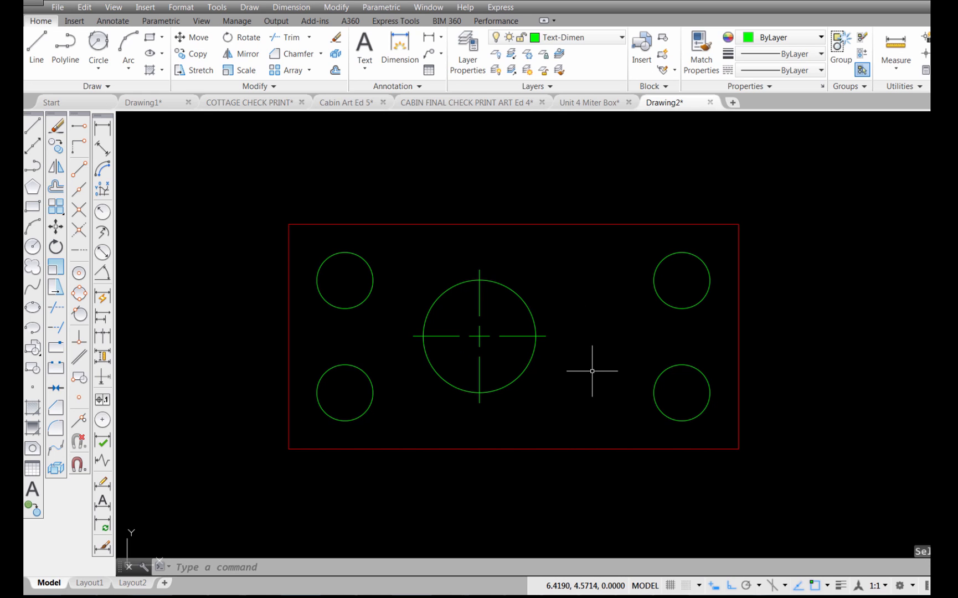
mouse_move(465, 286)
text(DIMCENTER)
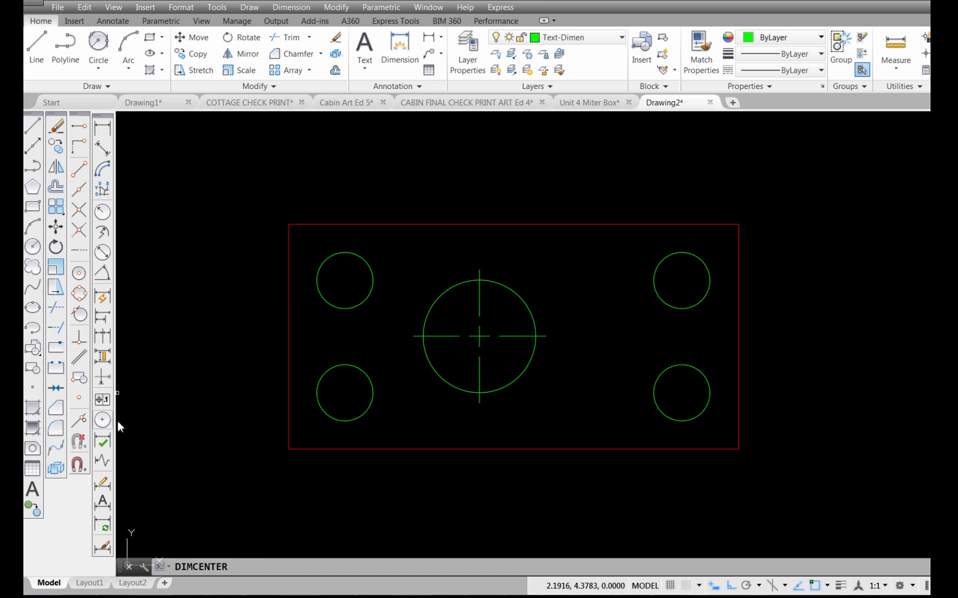
click(345, 280)
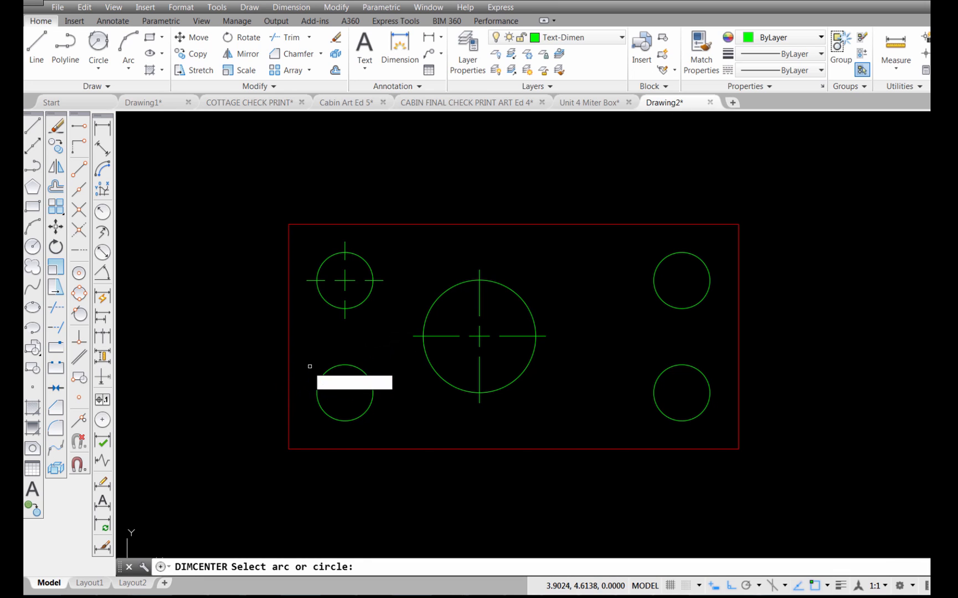
click(345, 394)
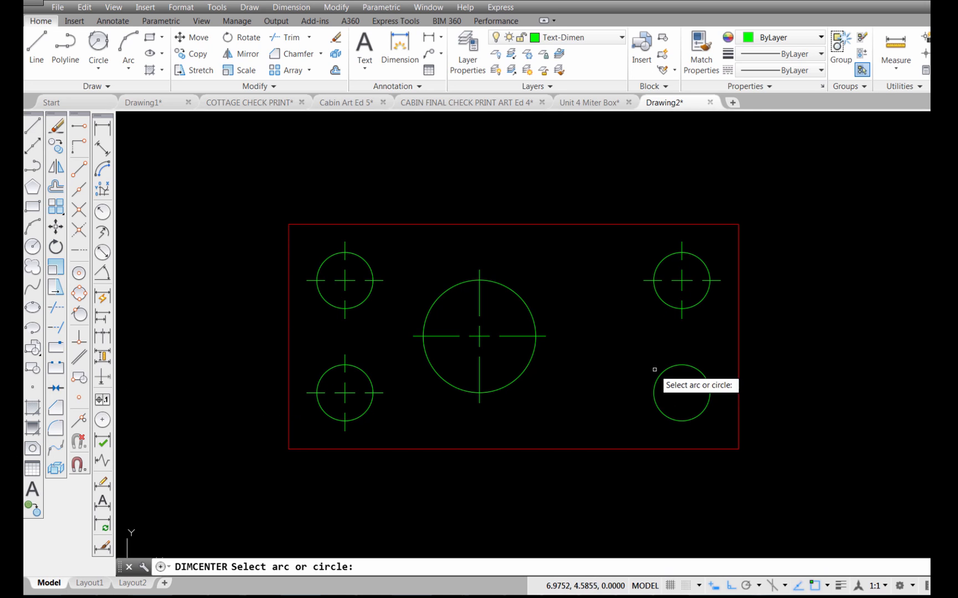
click(682, 393)
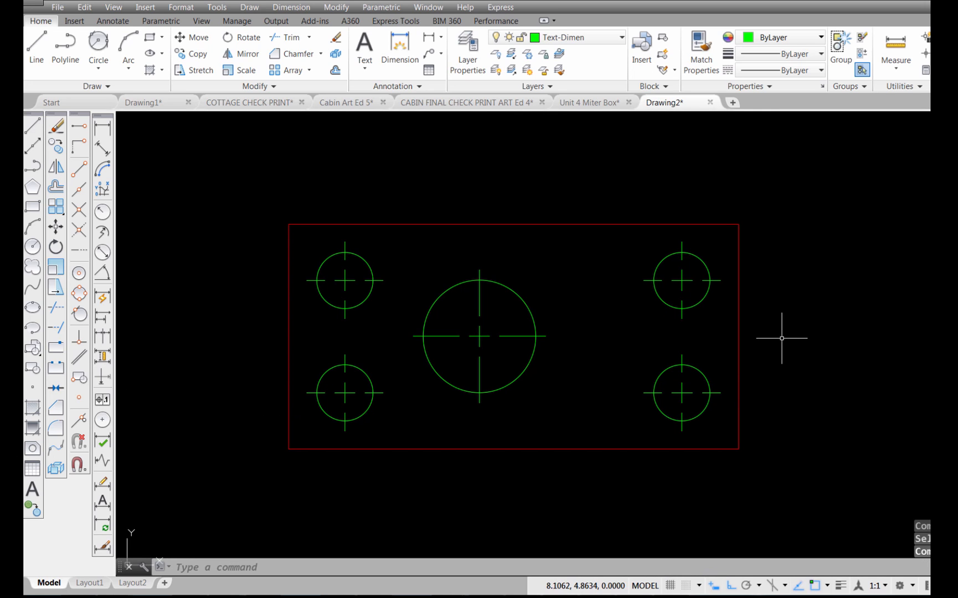
mouse_move(740, 349)
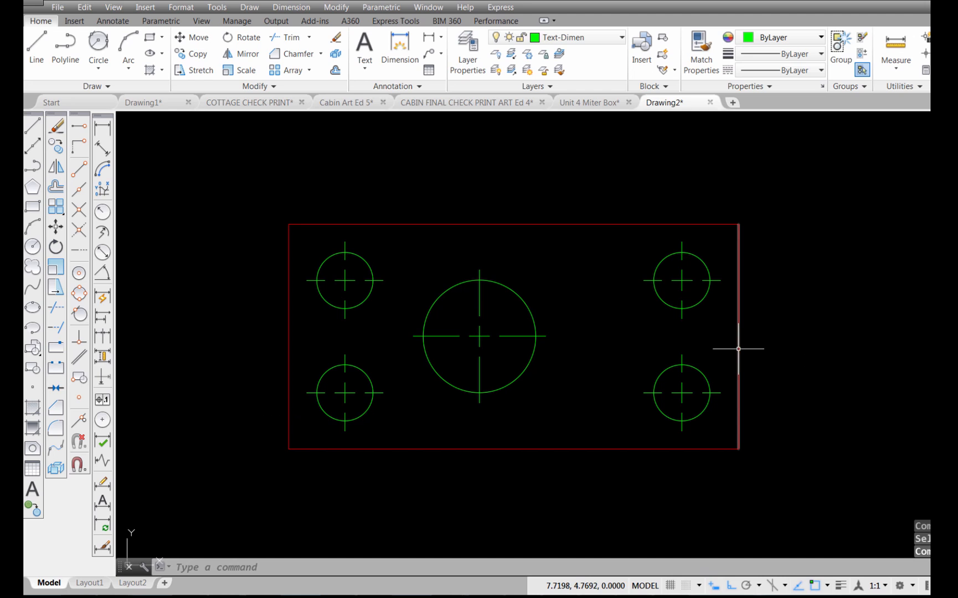
mouse_move(664, 258)
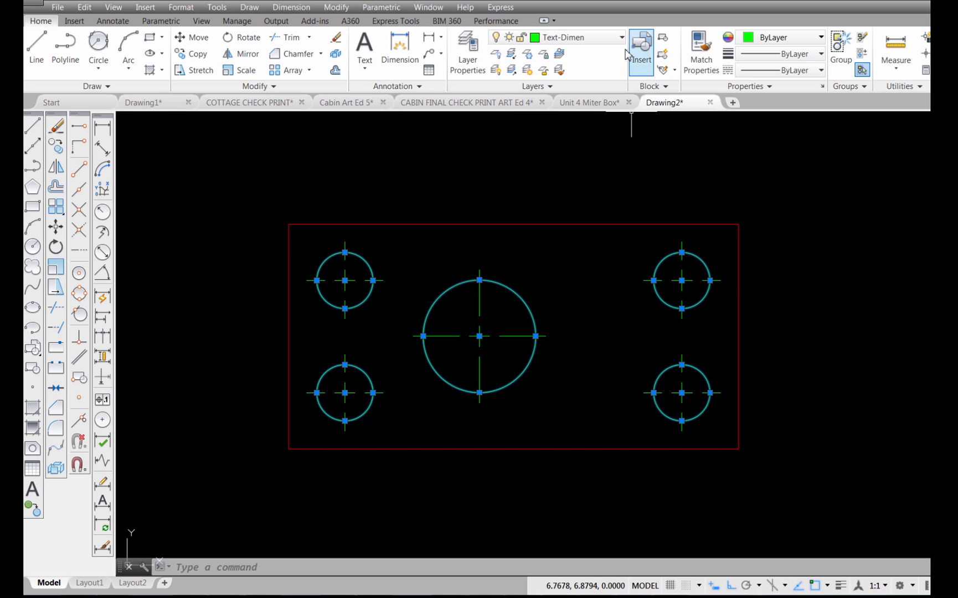
mouse_move(608, 46)
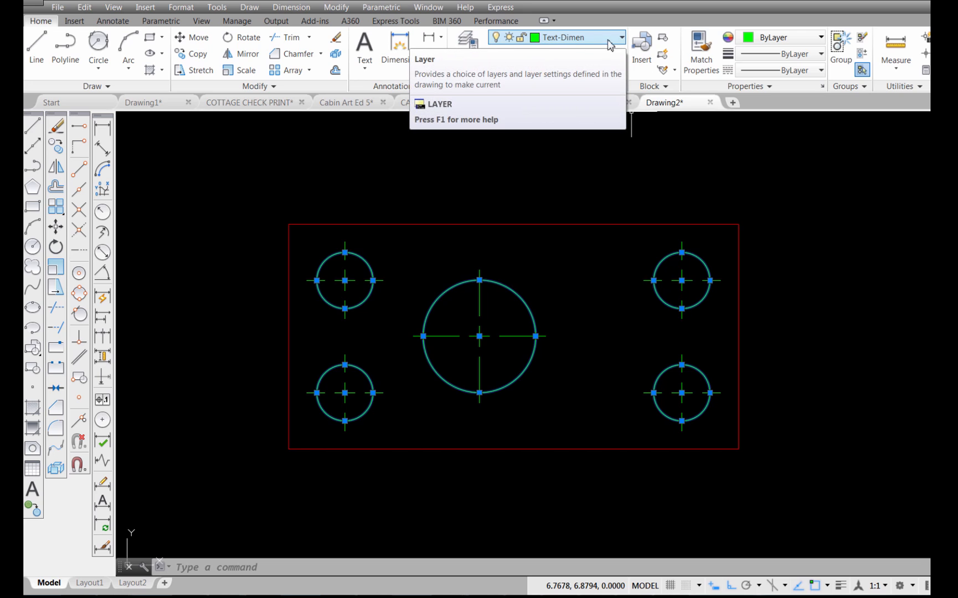
Assign the selected five circles to the Visible layer
click(620, 37)
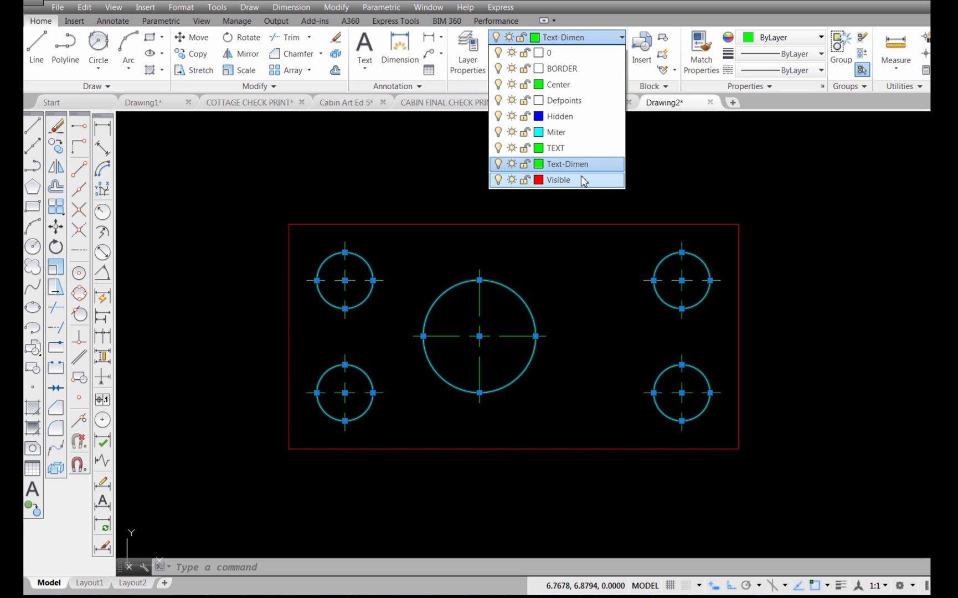
click(558, 180)
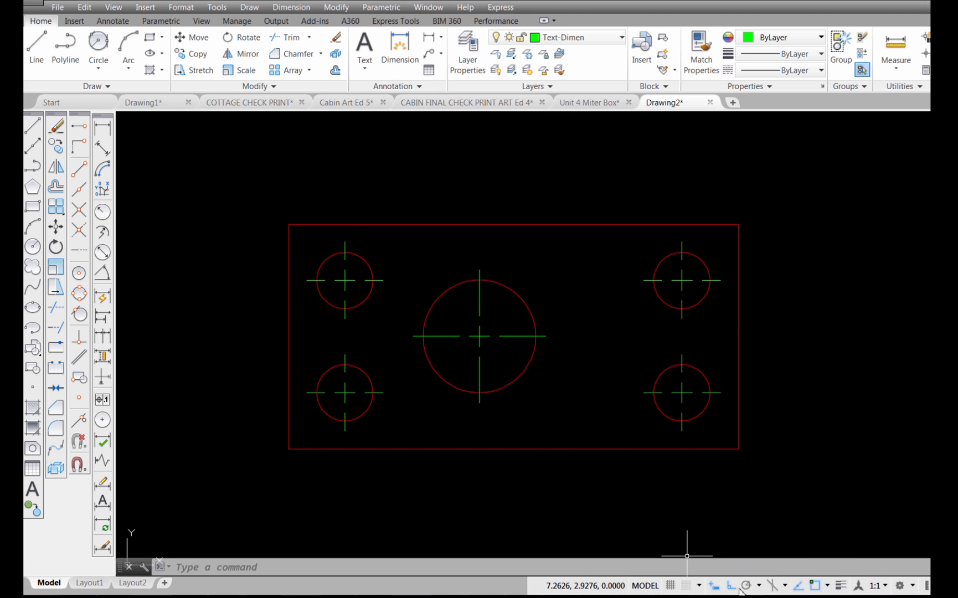
mouse_move(842, 585)
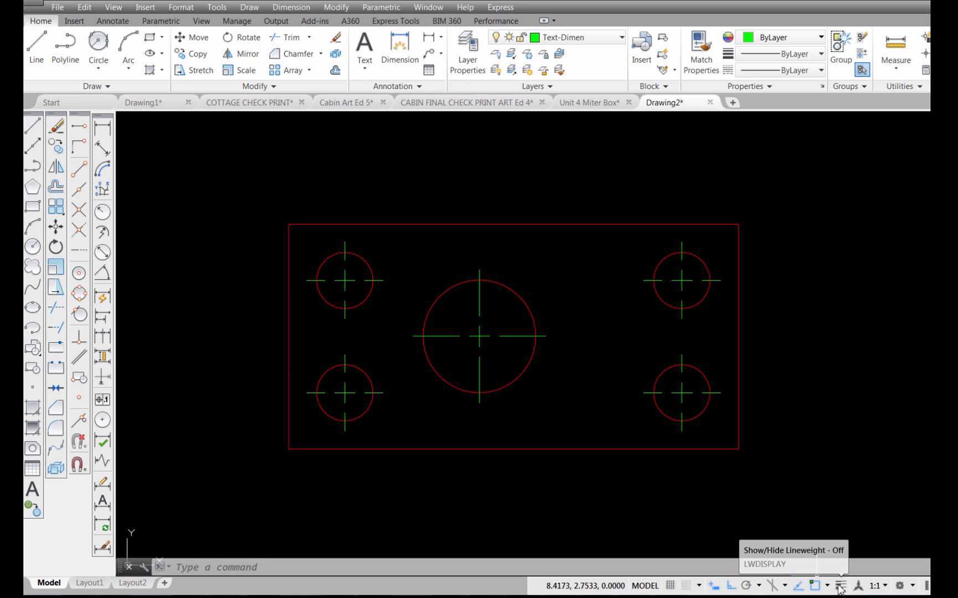
Turn on lineweight display from the status bar
click(841, 586)
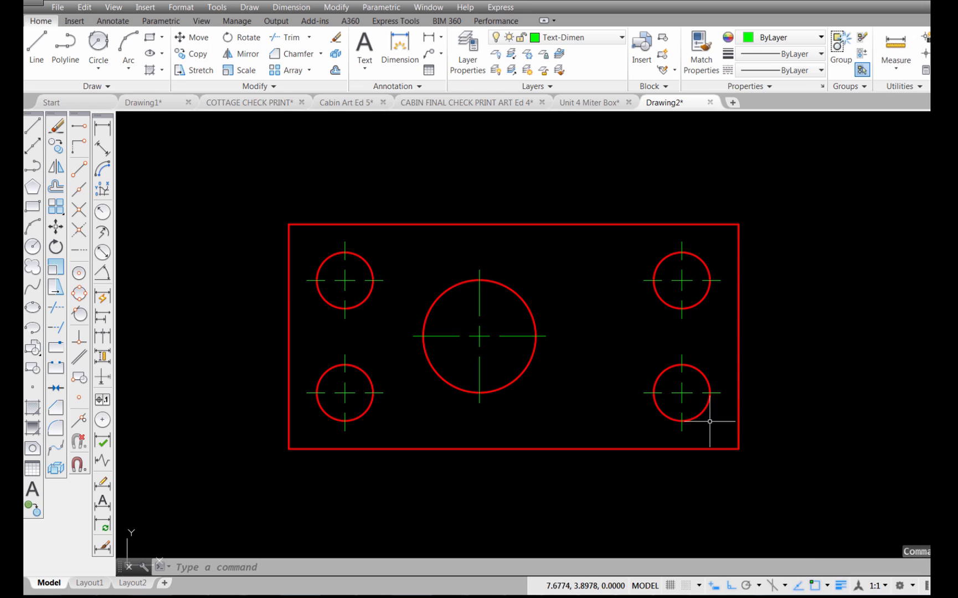
mouse_move(780, 297)
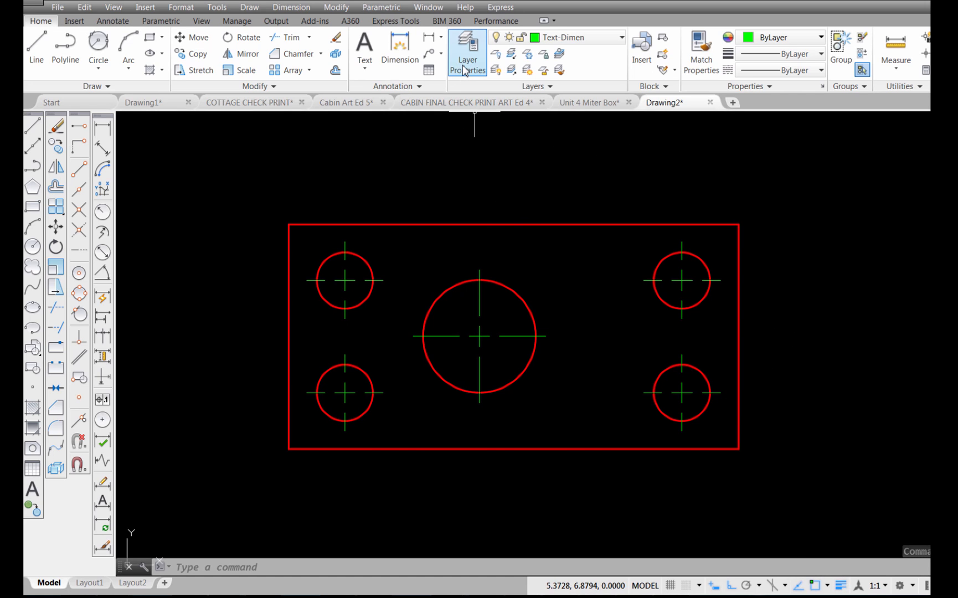
click(468, 52)
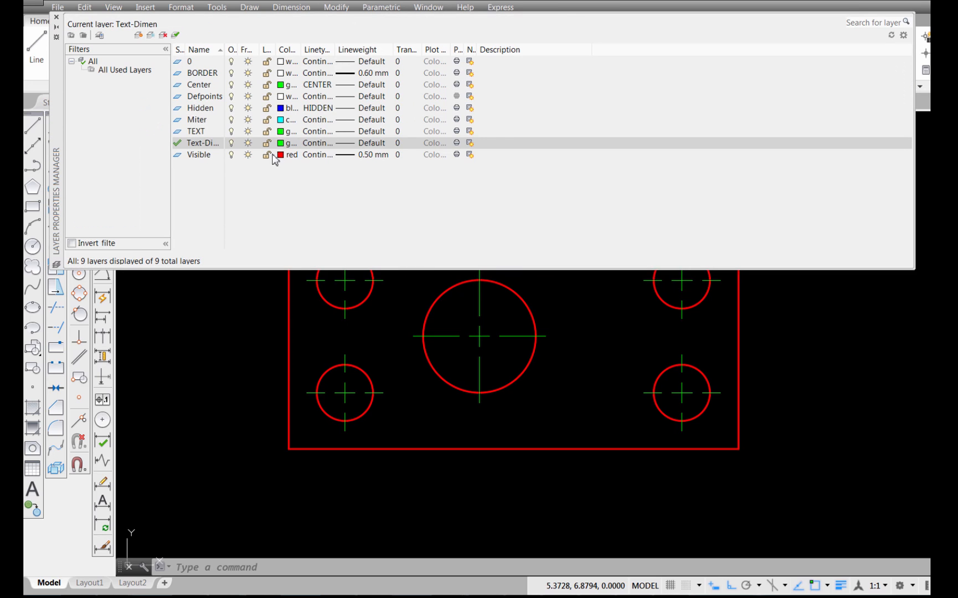
mouse_move(387, 162)
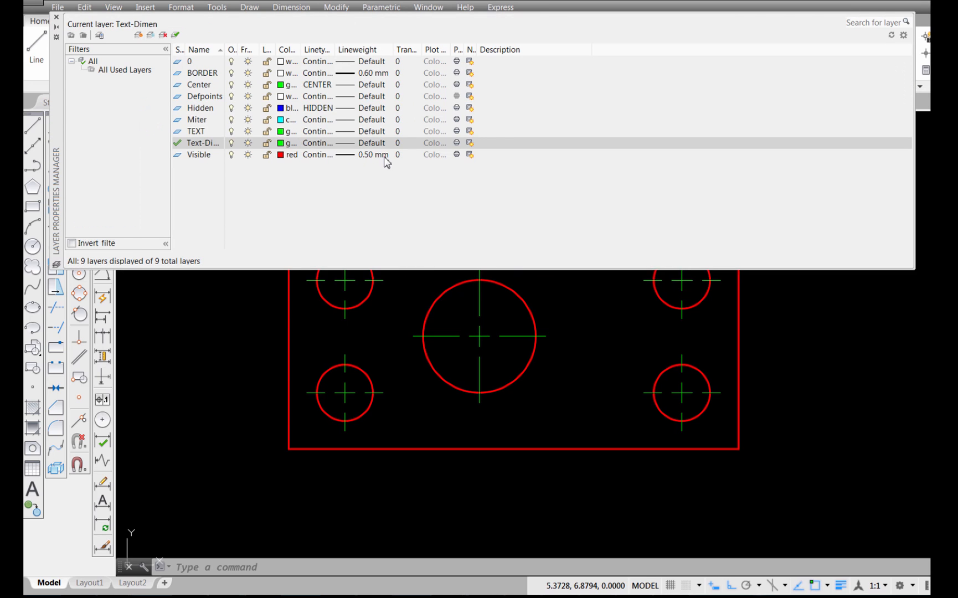
mouse_move(359, 84)
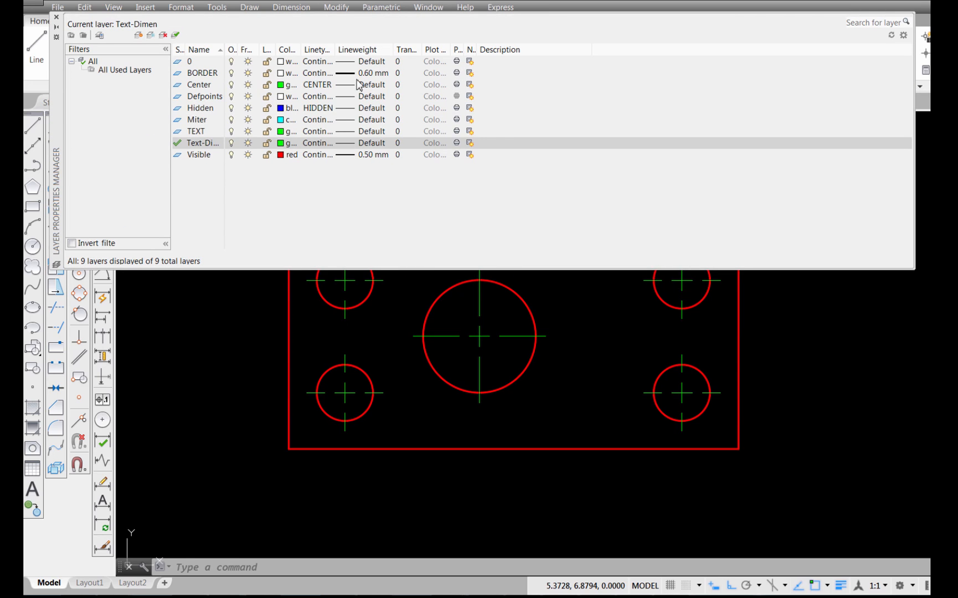
mouse_move(383, 92)
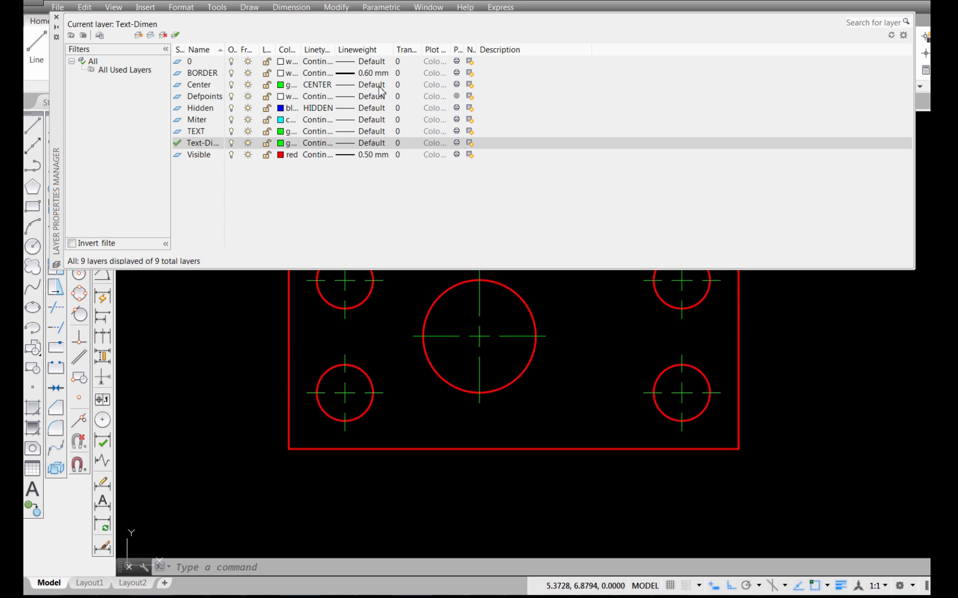
mouse_move(379, 151)
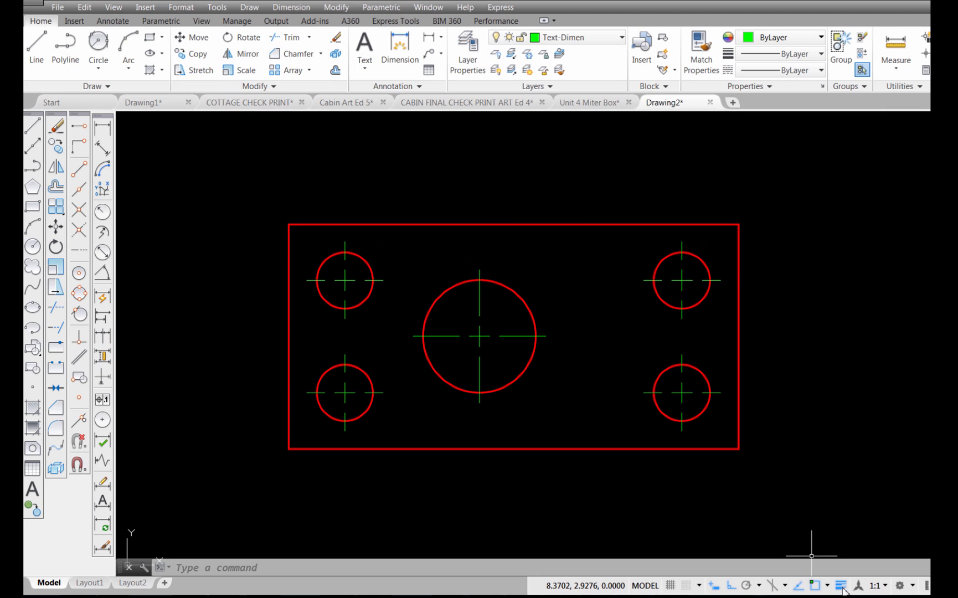
mouse_move(841, 585)
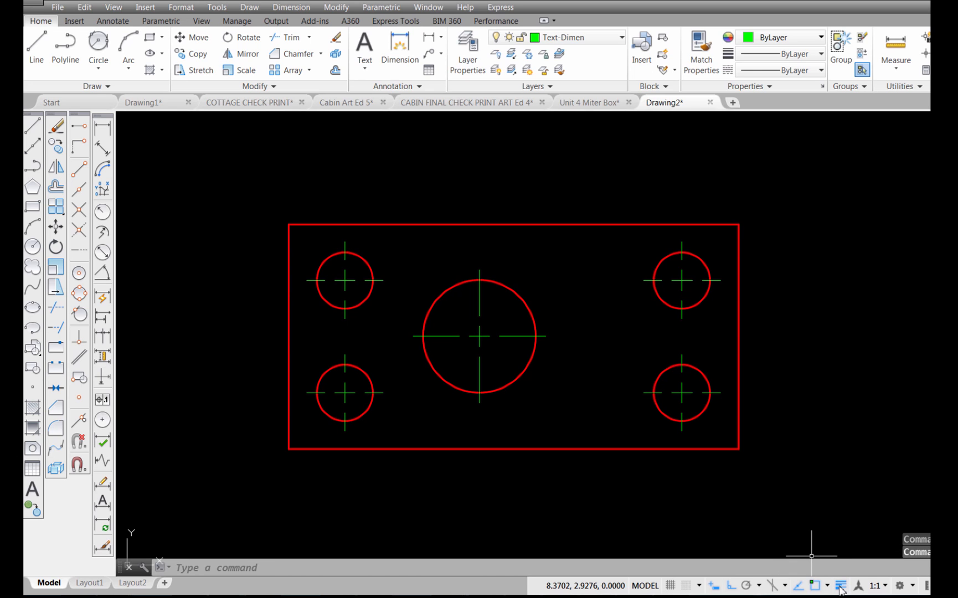
scroll(up, 3)
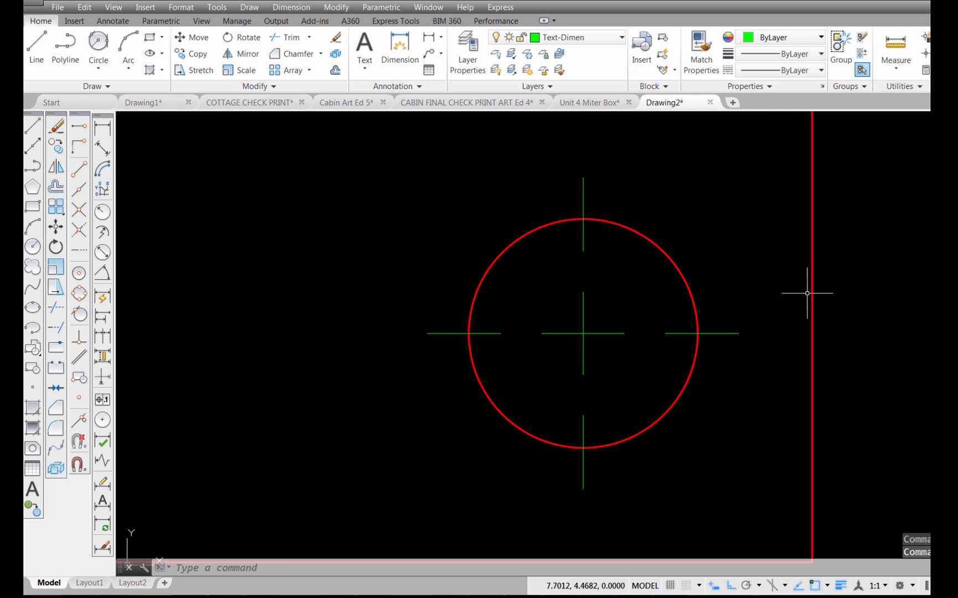
mouse_move(680, 281)
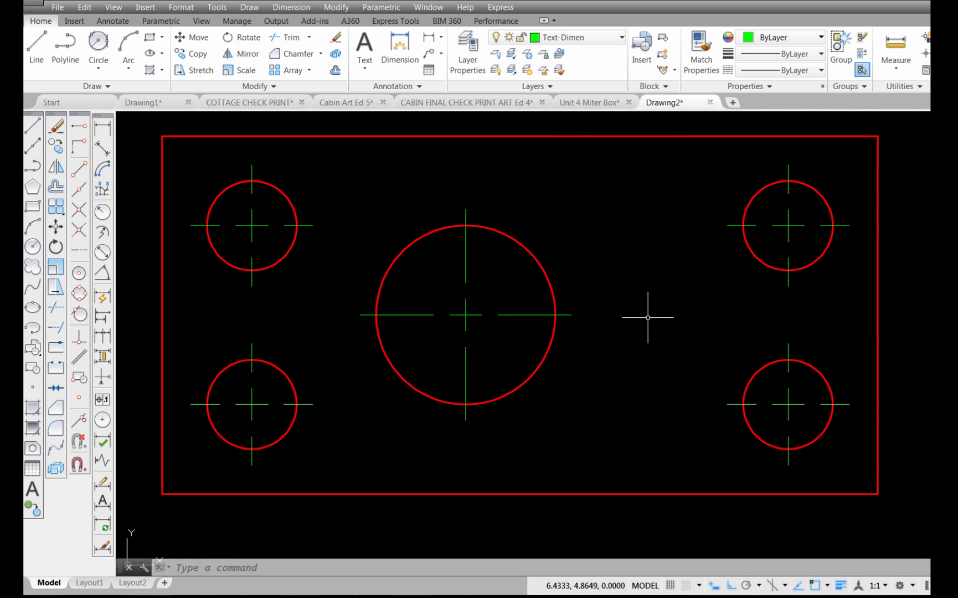
mouse_move(524, 281)
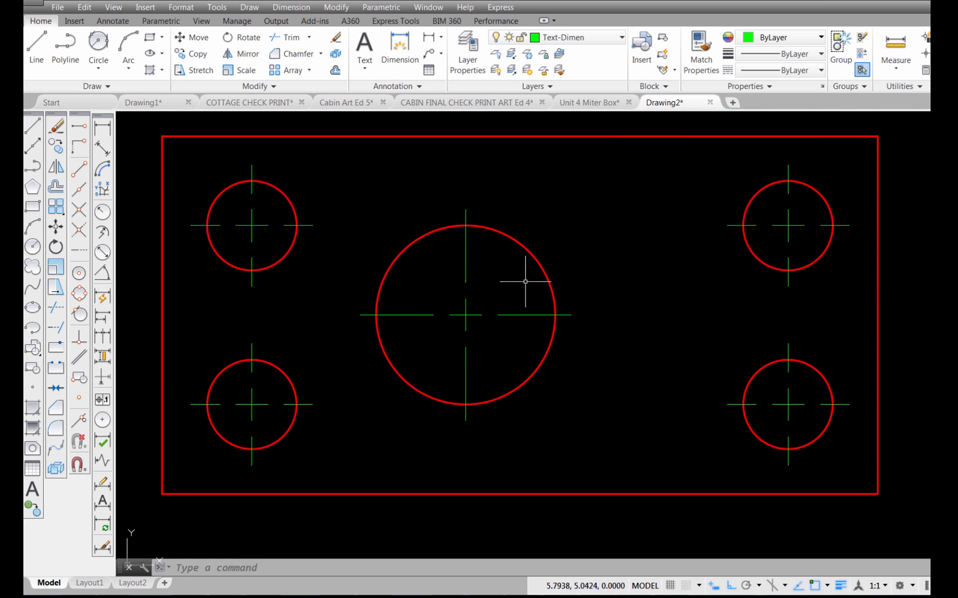
mouse_move(187, 441)
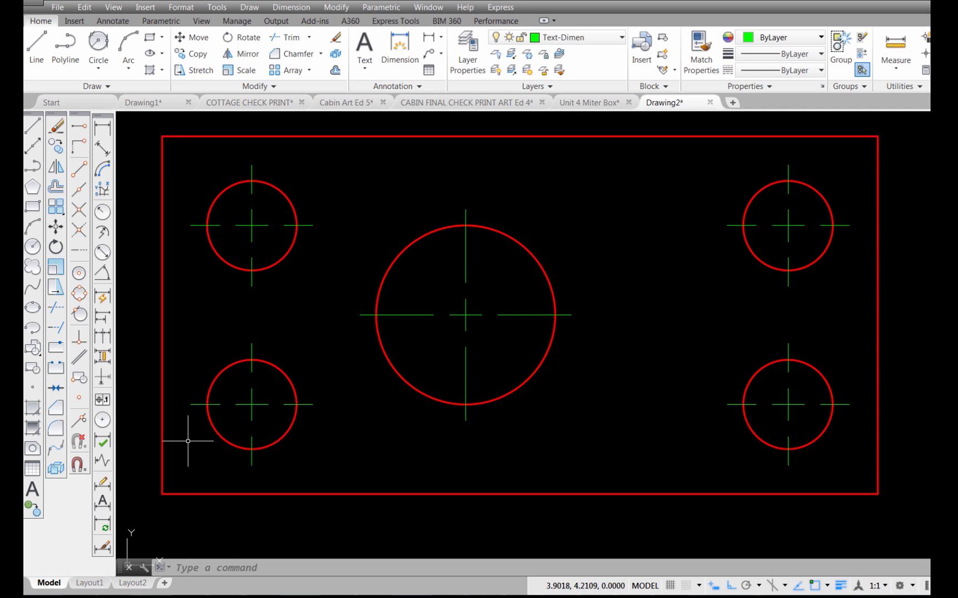
mouse_move(104, 544)
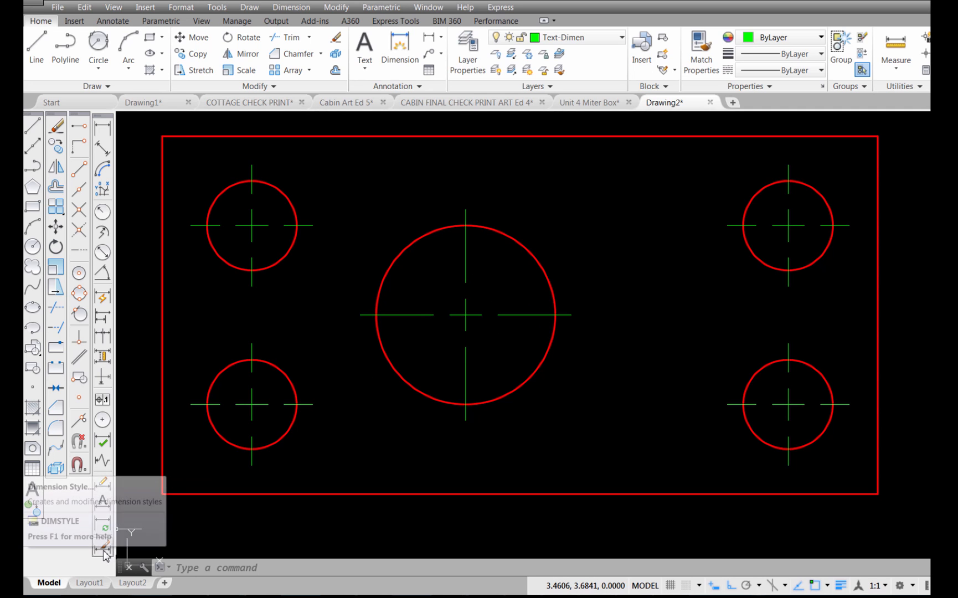
click(61, 486)
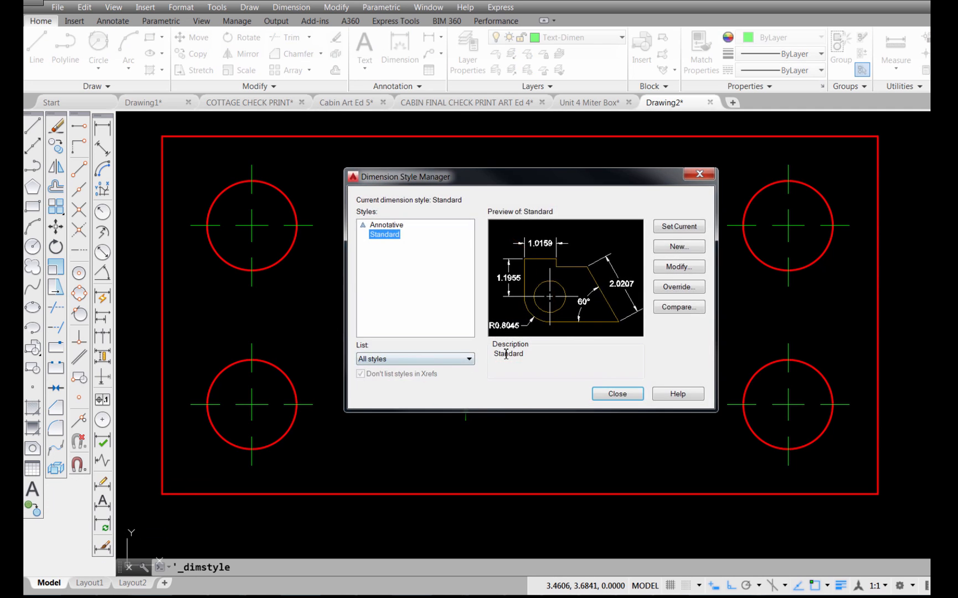
click(678, 266)
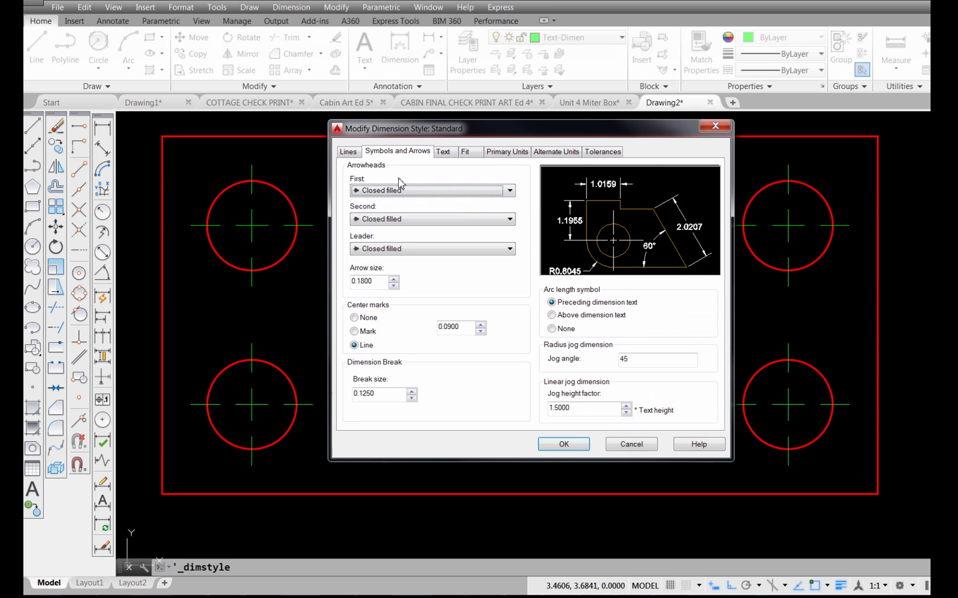
mouse_move(426, 323)
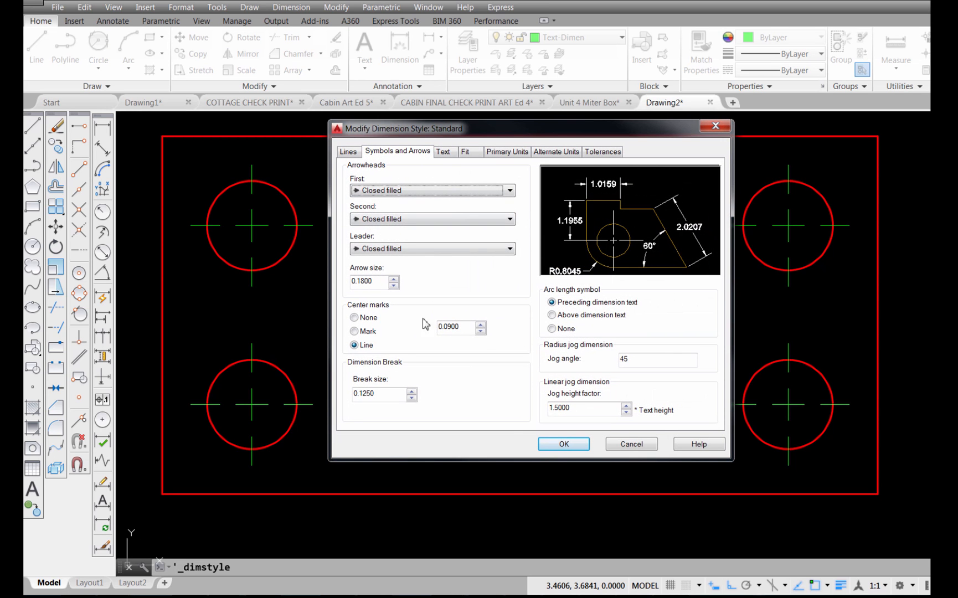
mouse_move(563, 444)
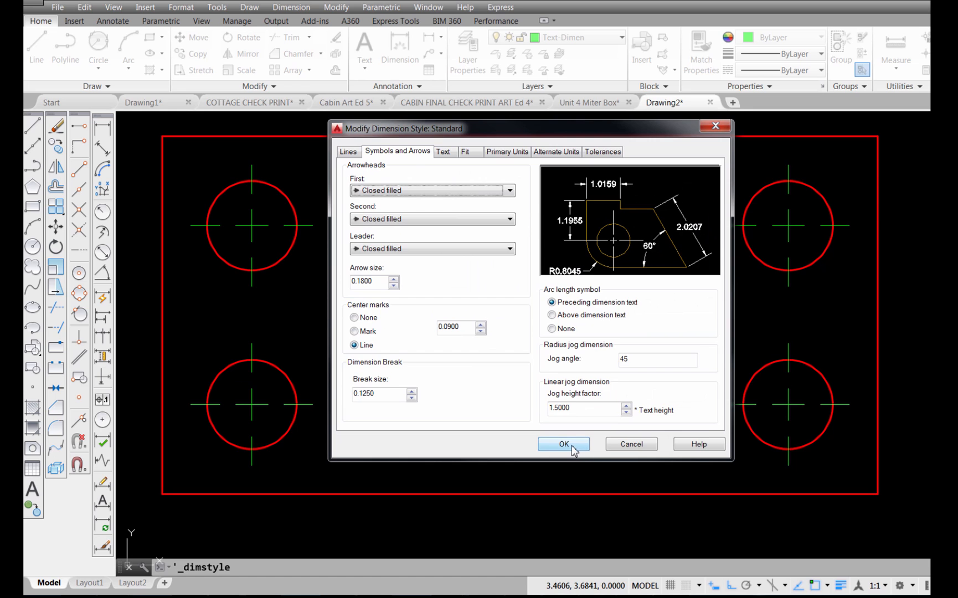
click(563, 444)
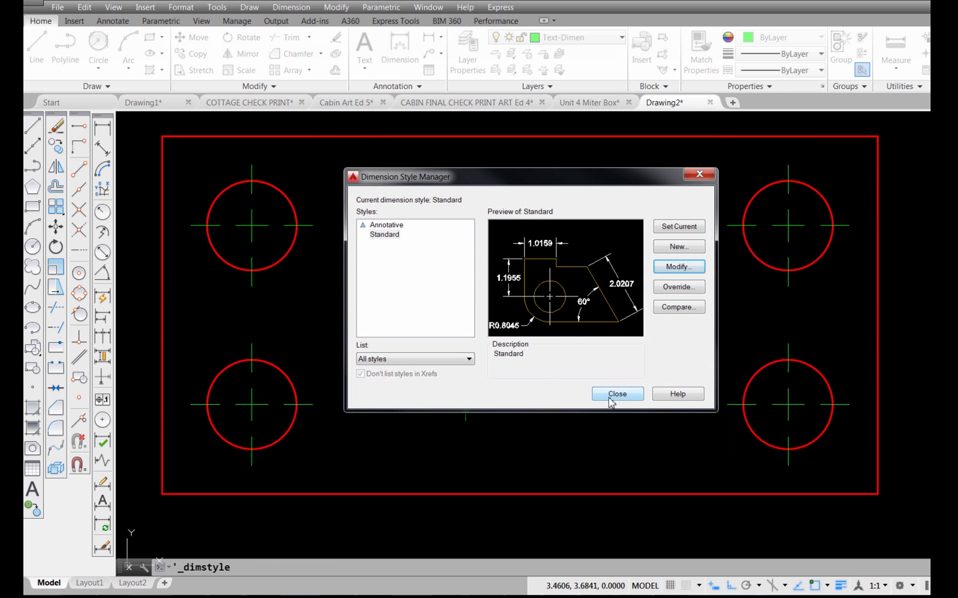
click(617, 393)
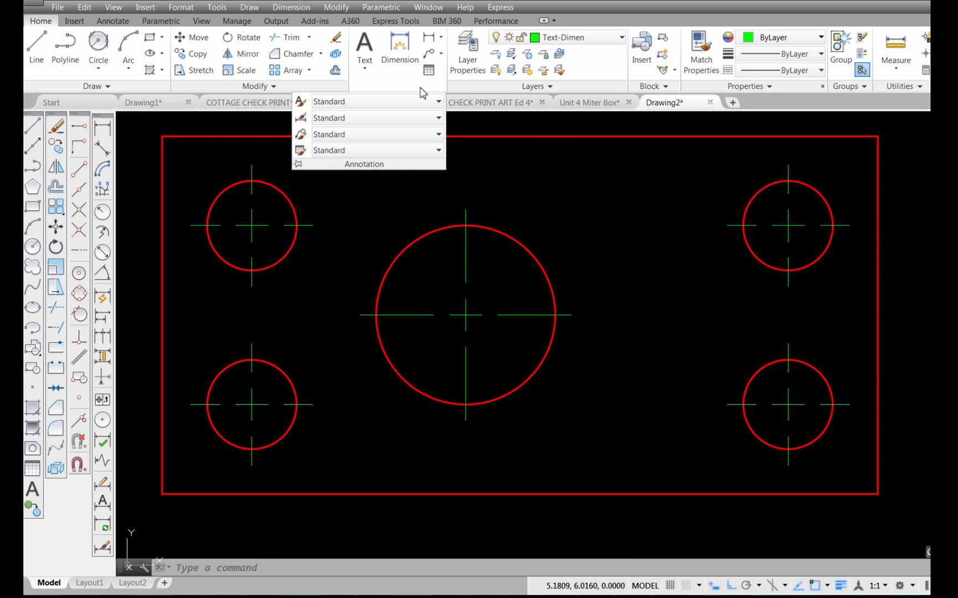
mouse_move(331, 117)
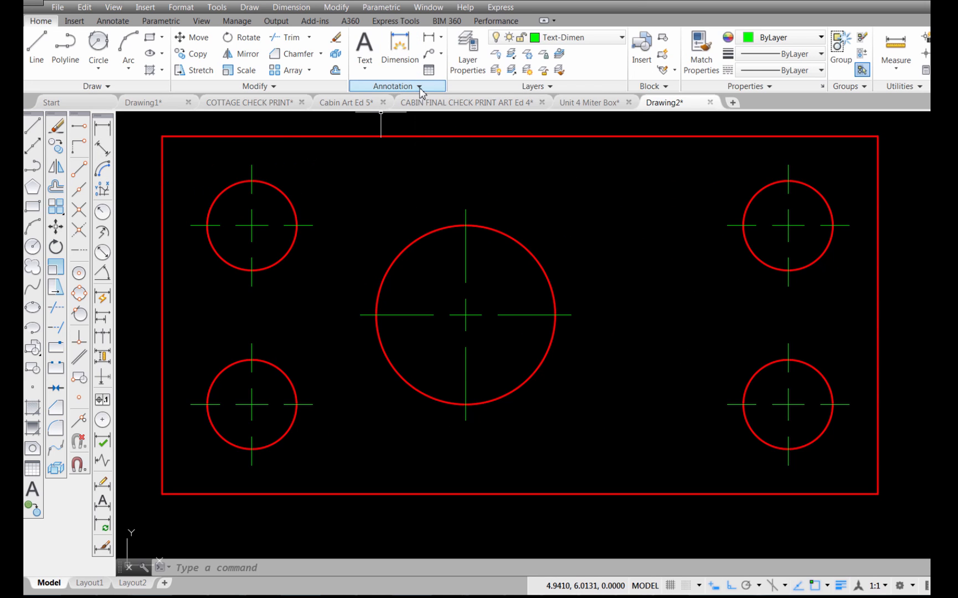
click(395, 85)
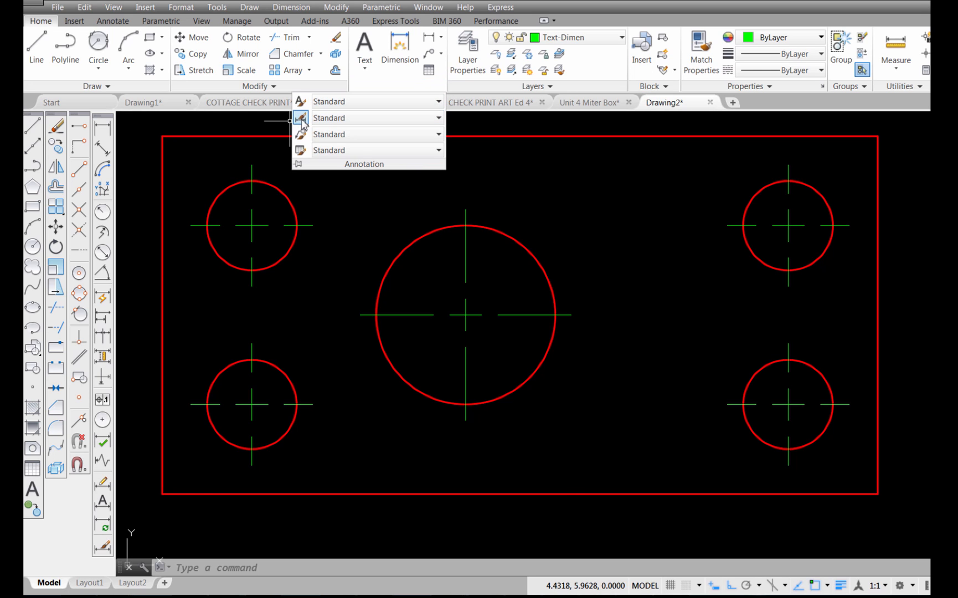
click(300, 117)
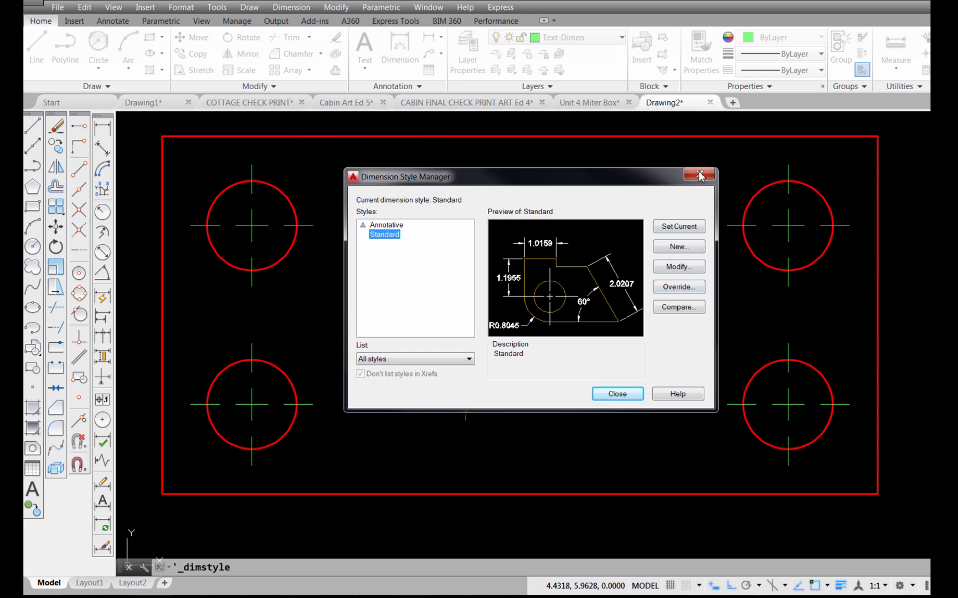
mouse_move(512, 188)
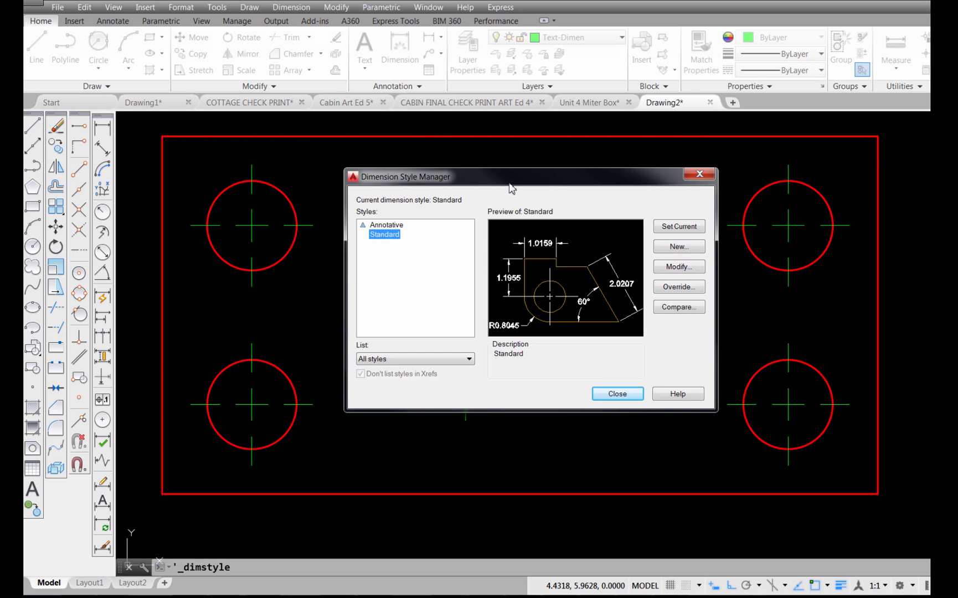
click(618, 394)
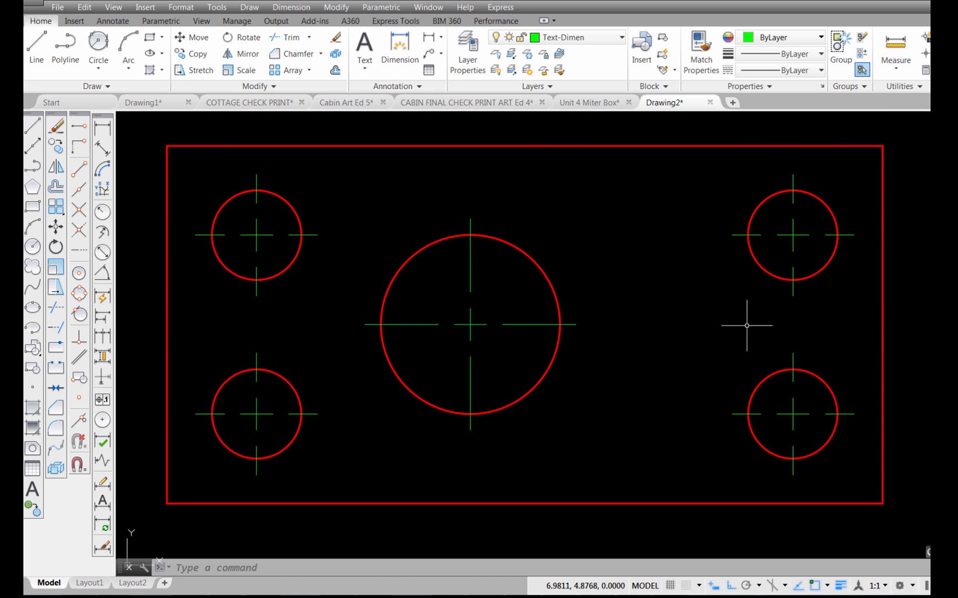
mouse_move(758, 293)
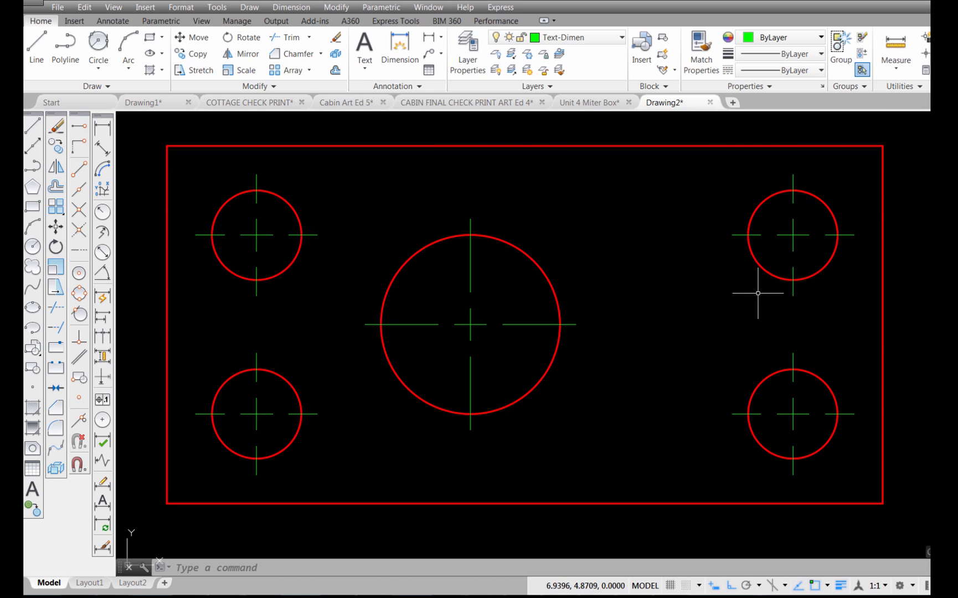